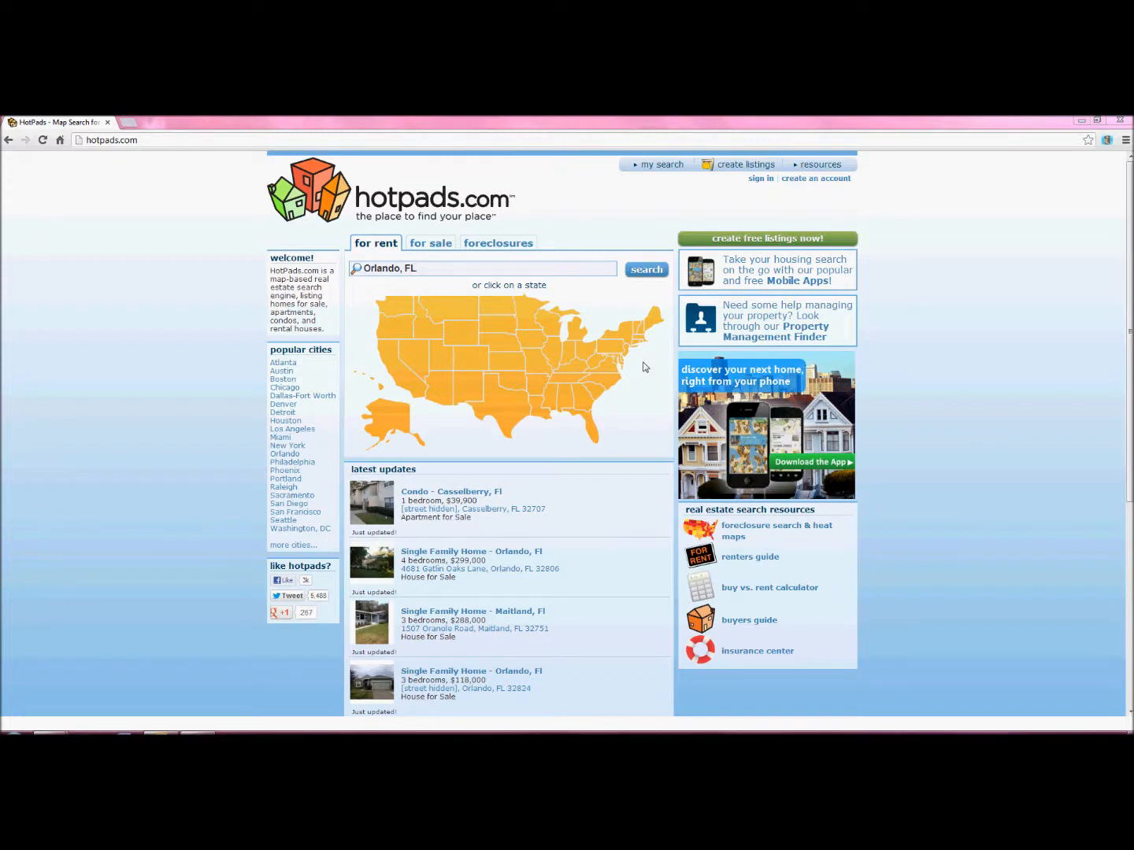
{"action": "mouse_move", "coordinate": [760, 180]}
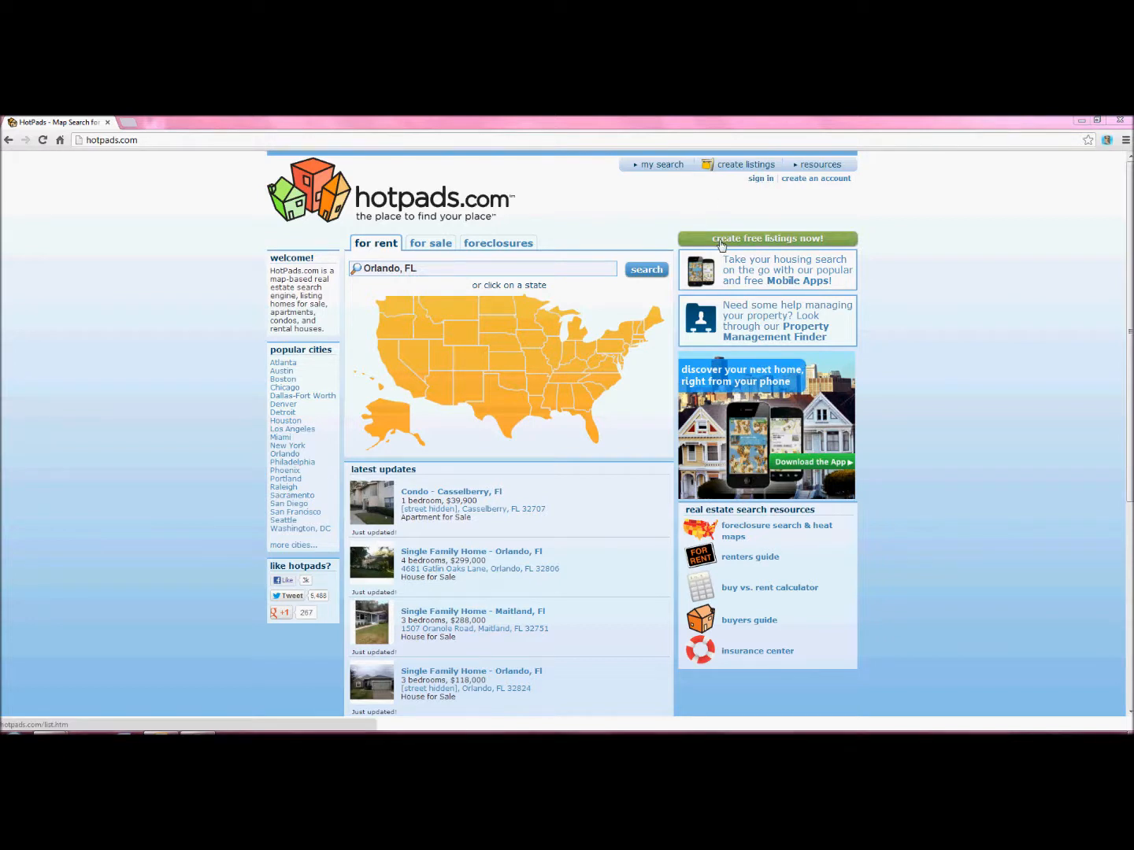
- Choose 'create free listings now' from the home page sidebar
{"action": "left_click", "coordinate": [767, 238]}
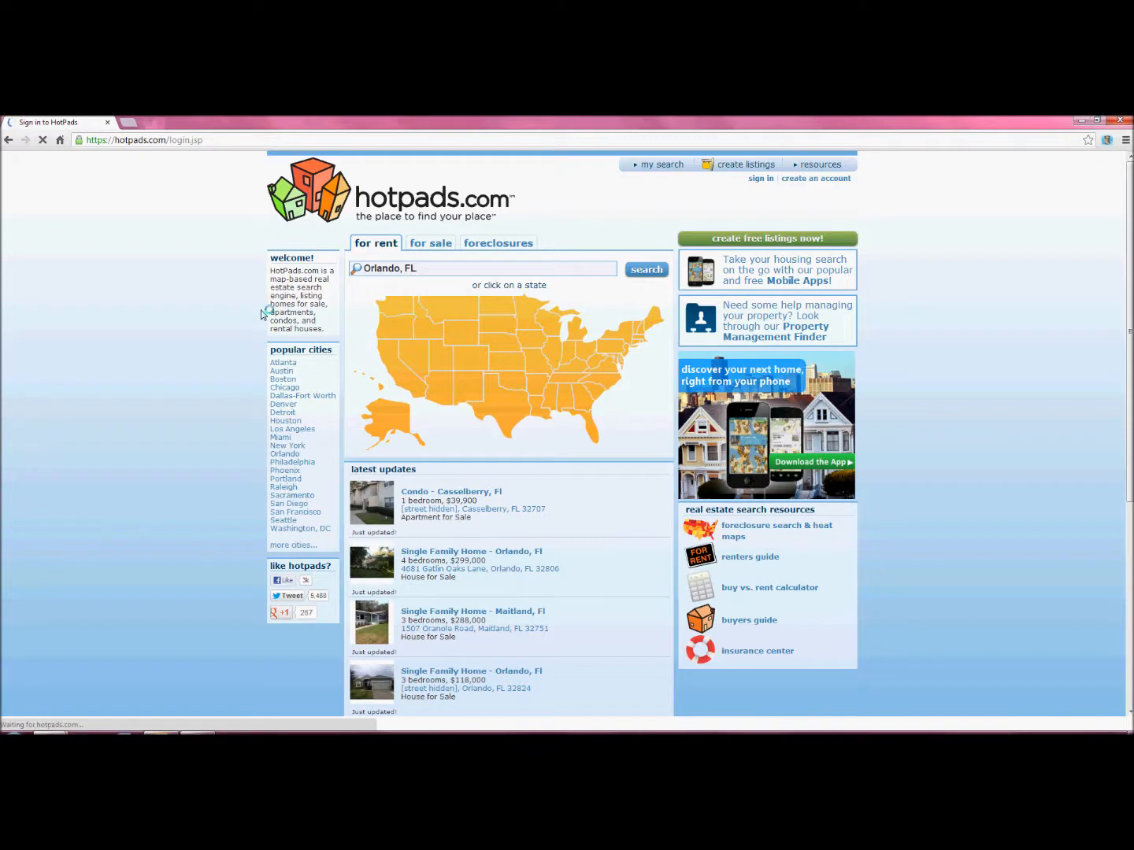
- Sign in with the dana@ email address and account password
{"action": "left_click", "coordinate": [759, 178]}
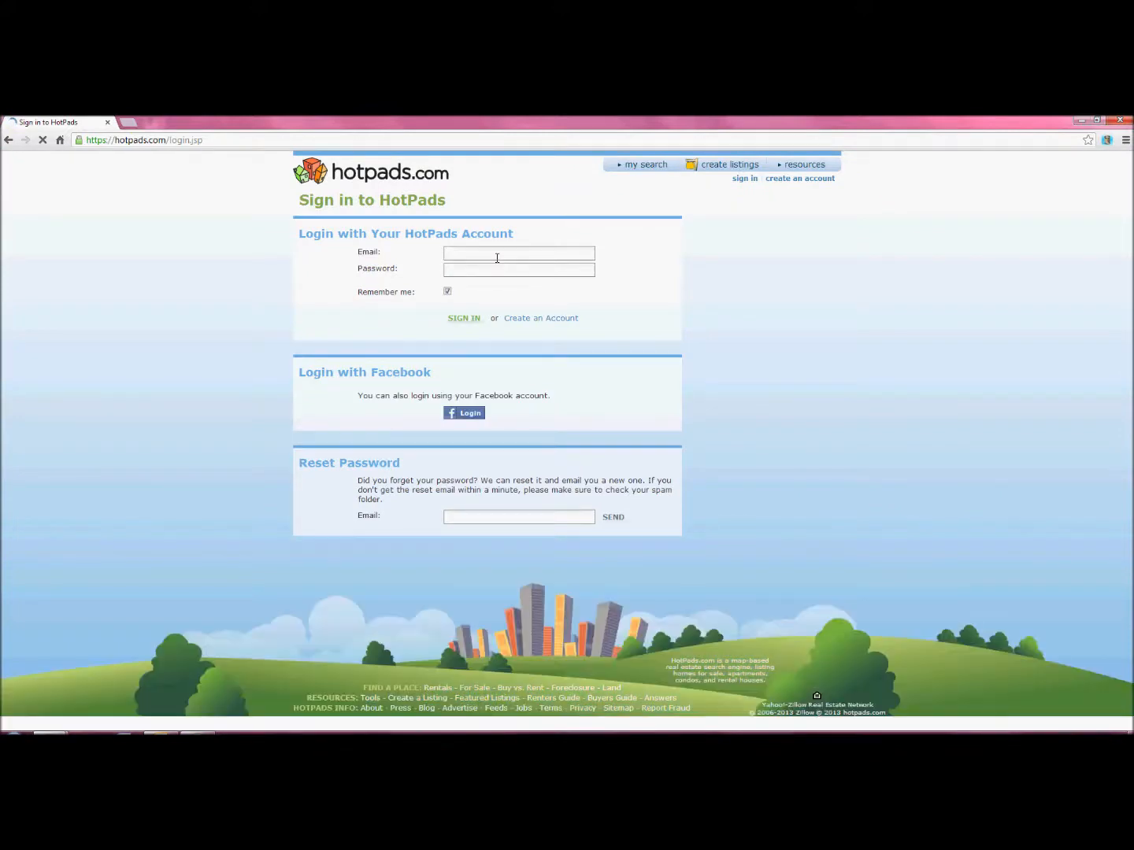
{"action": "mouse_move", "coordinate": [542, 318]}
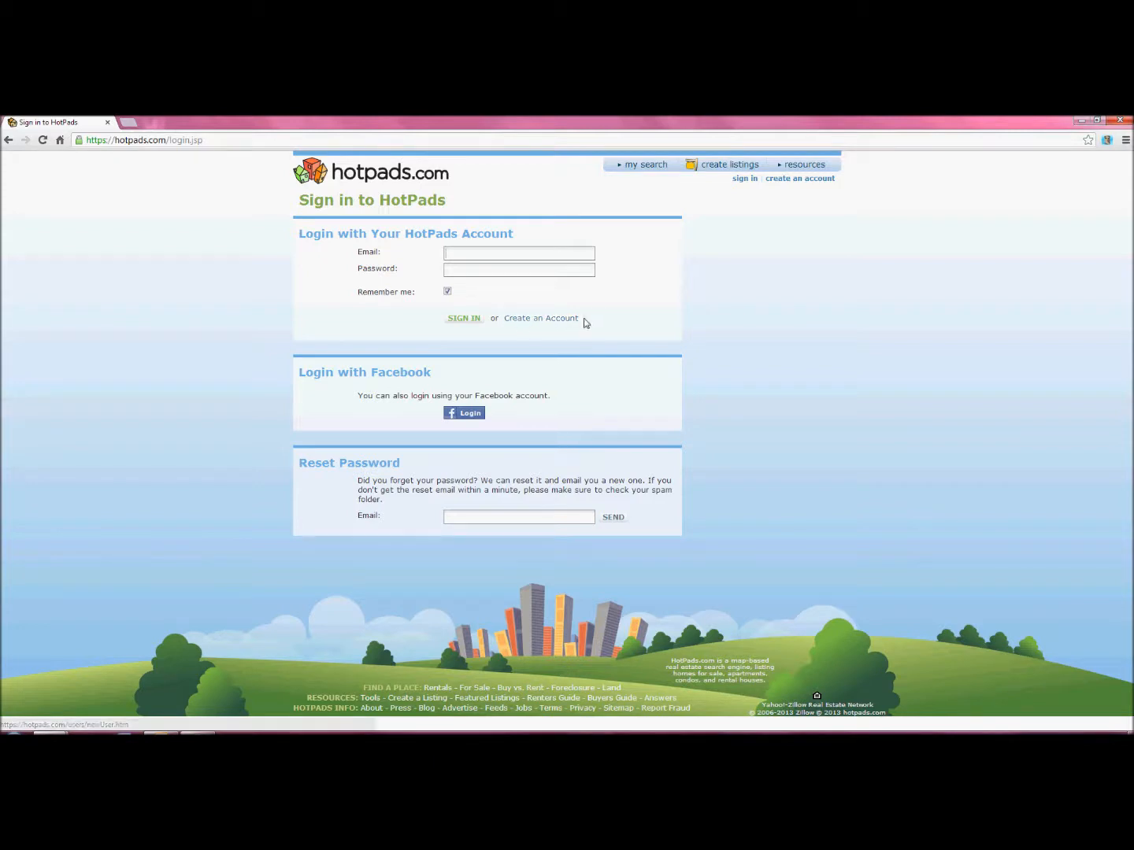
{"action": "mouse_move", "coordinate": [386, 265]}
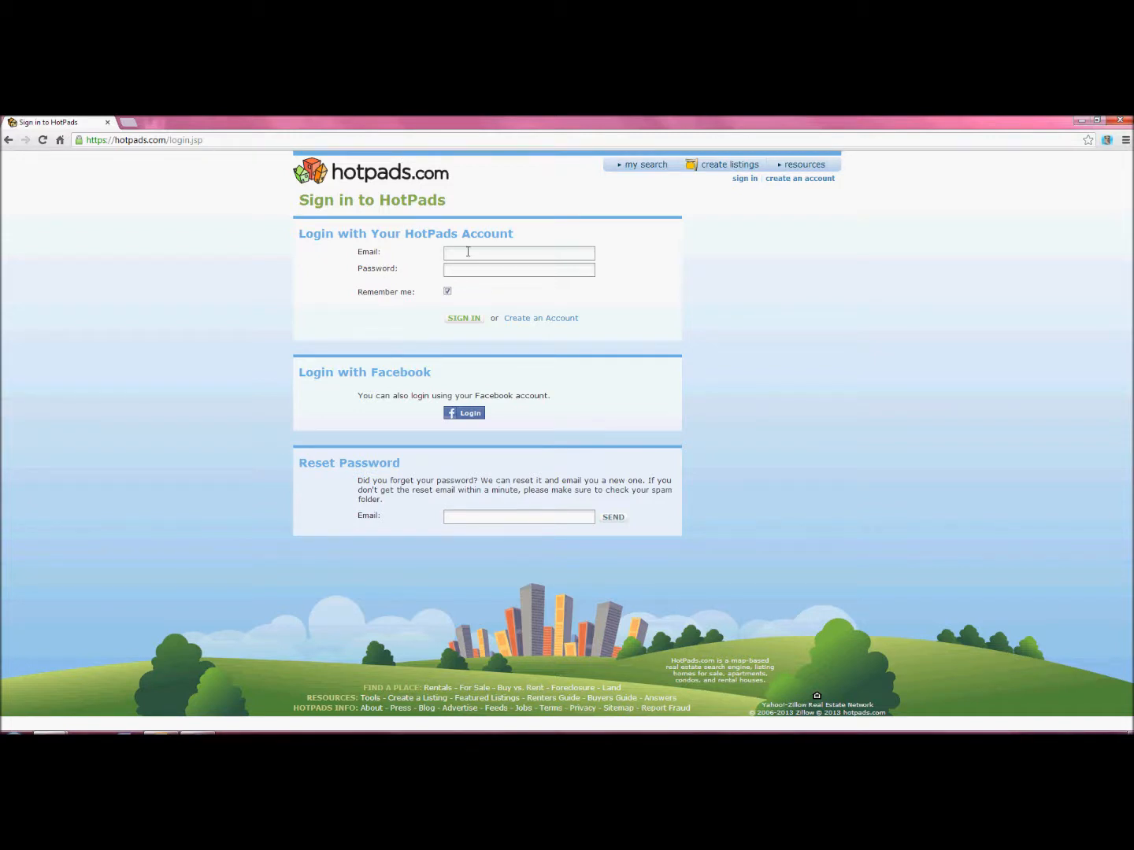
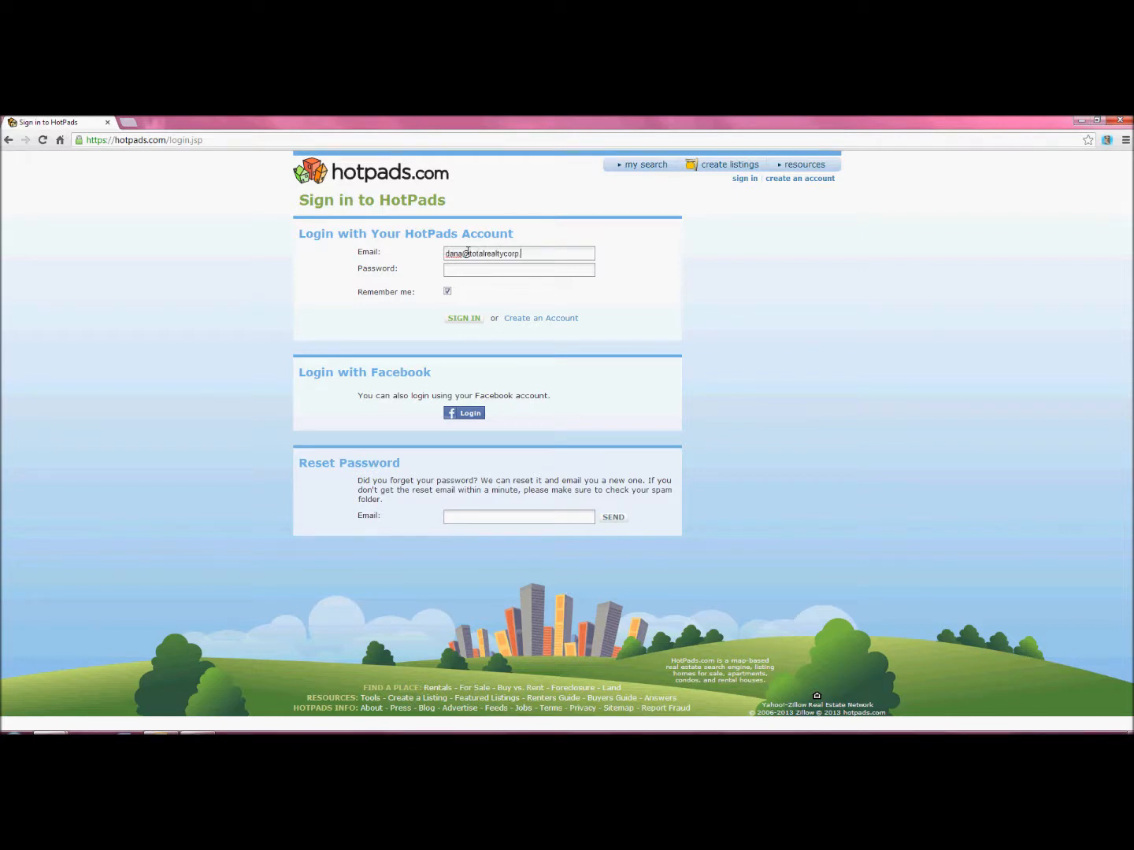
{"action": "left_click", "coordinate": [518, 270]}
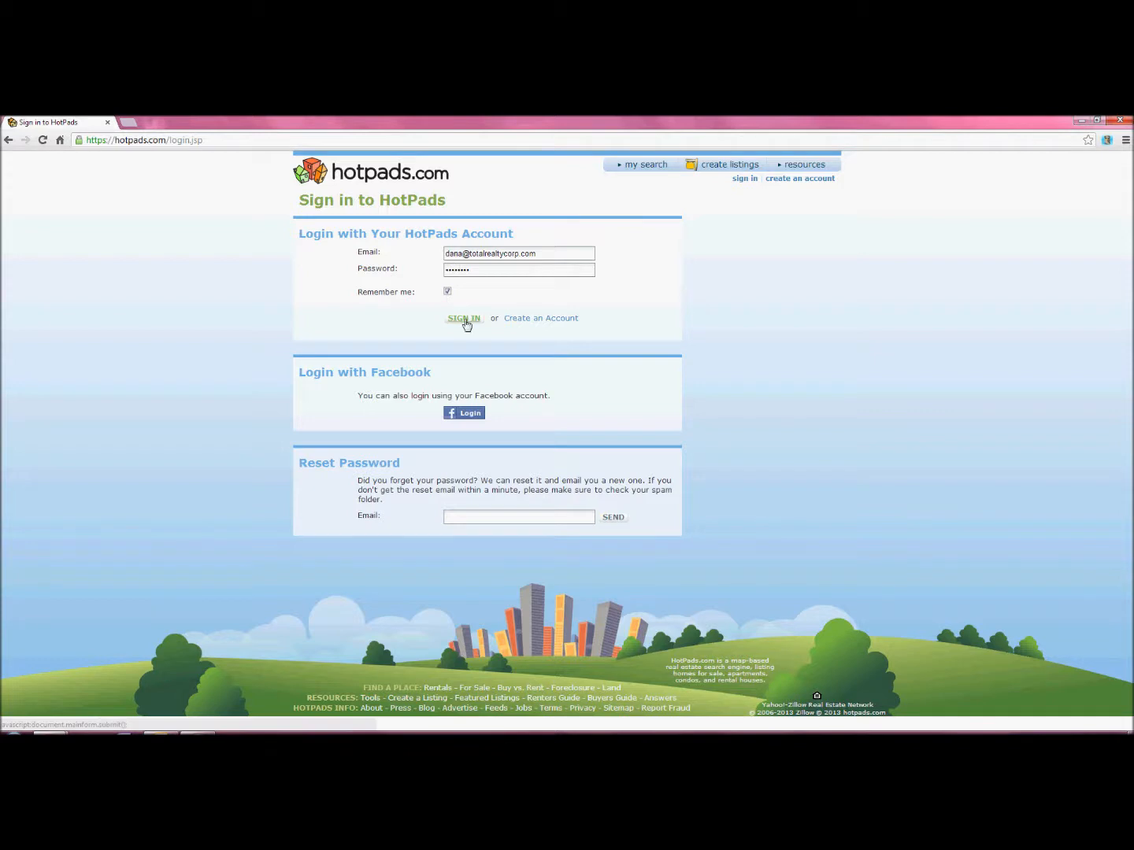
{"action": "left_click", "coordinate": [463, 319]}
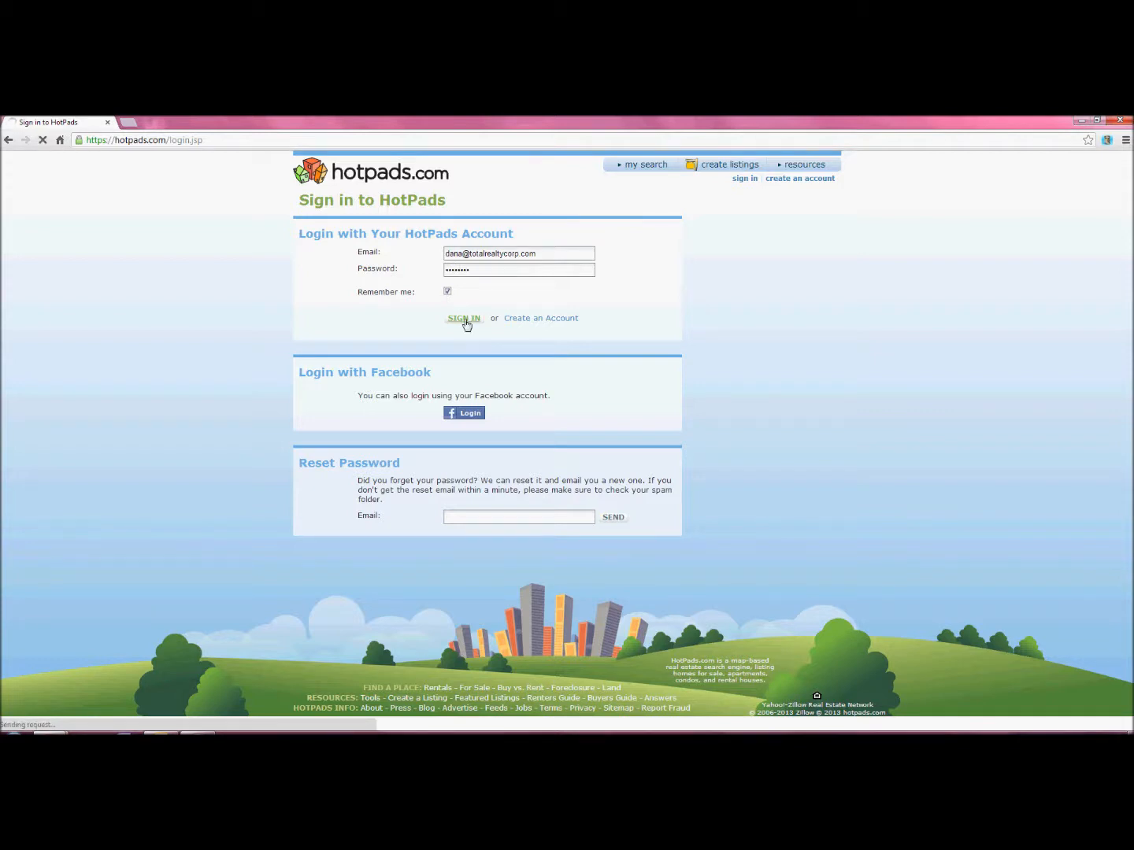
{"action": "left_click", "coordinate": [463, 319]}
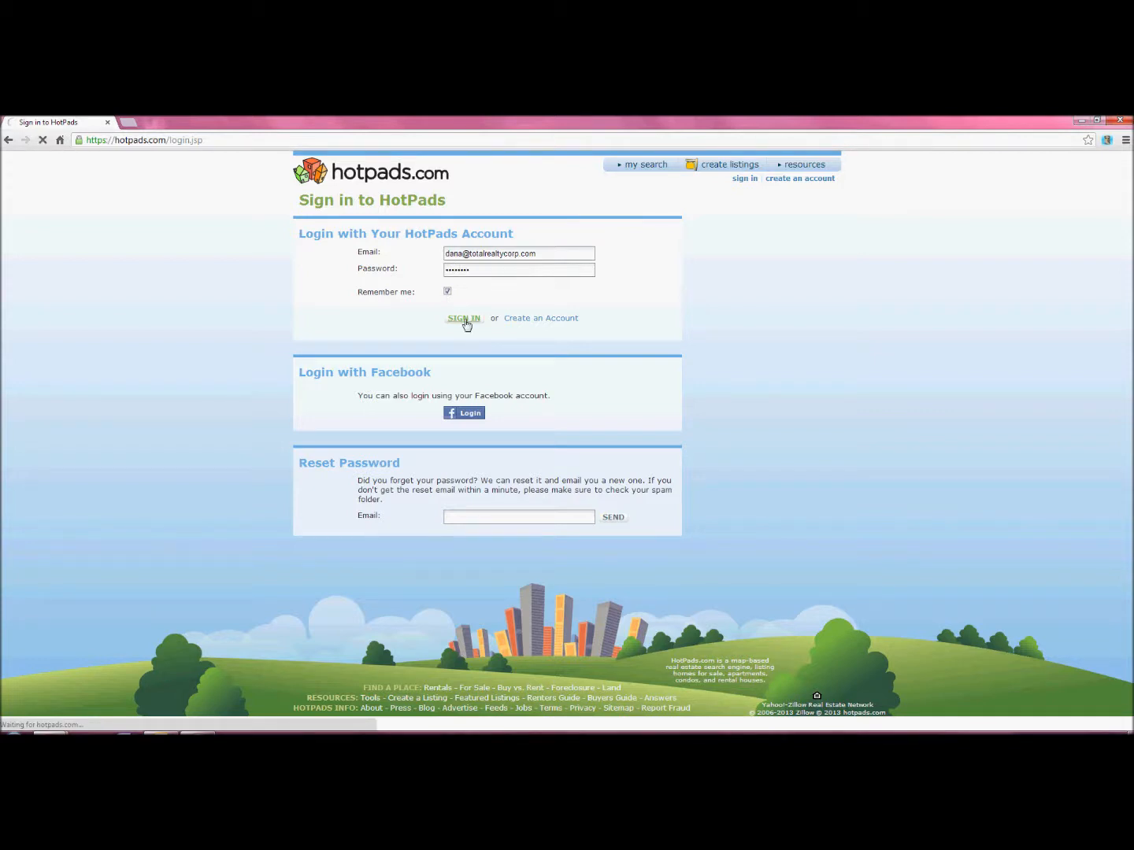
{"action": "left_click", "coordinate": [463, 318]}
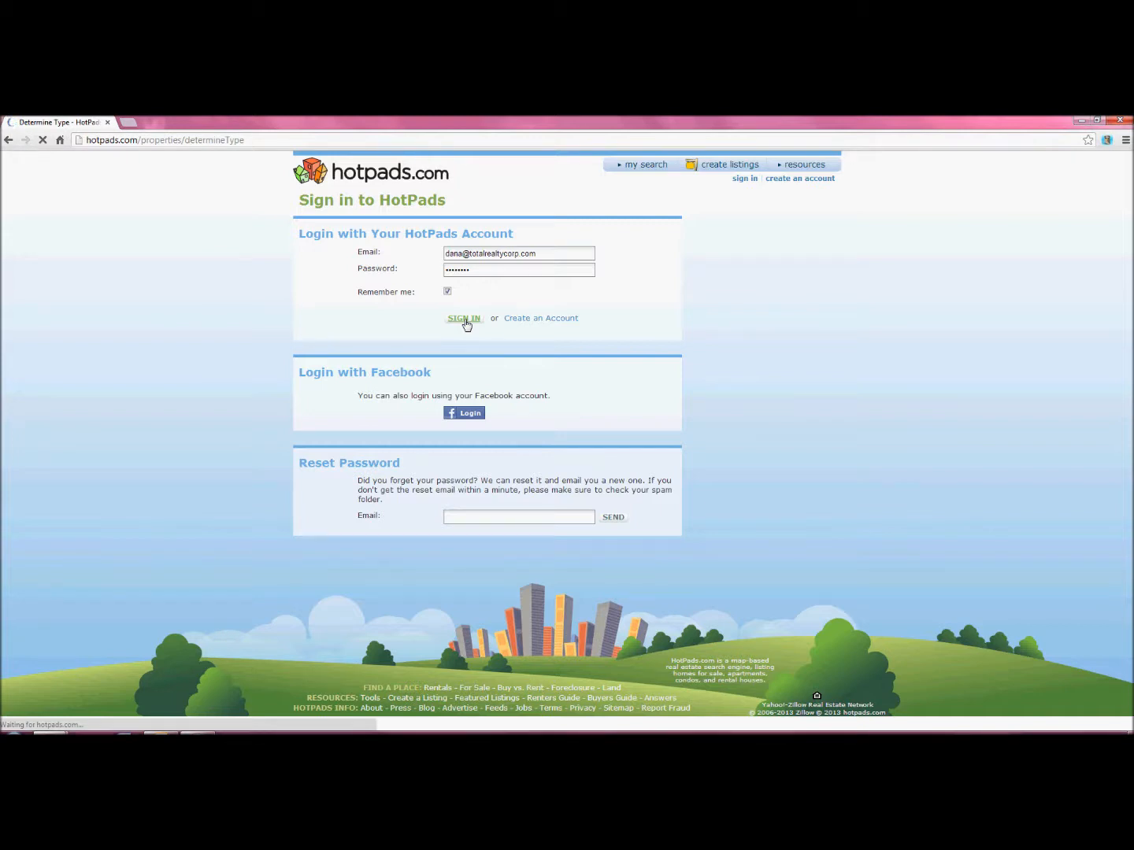
- Pick rent, yearly/monthly and a house as the listing type
{"action": "left_click", "coordinate": [463, 318]}
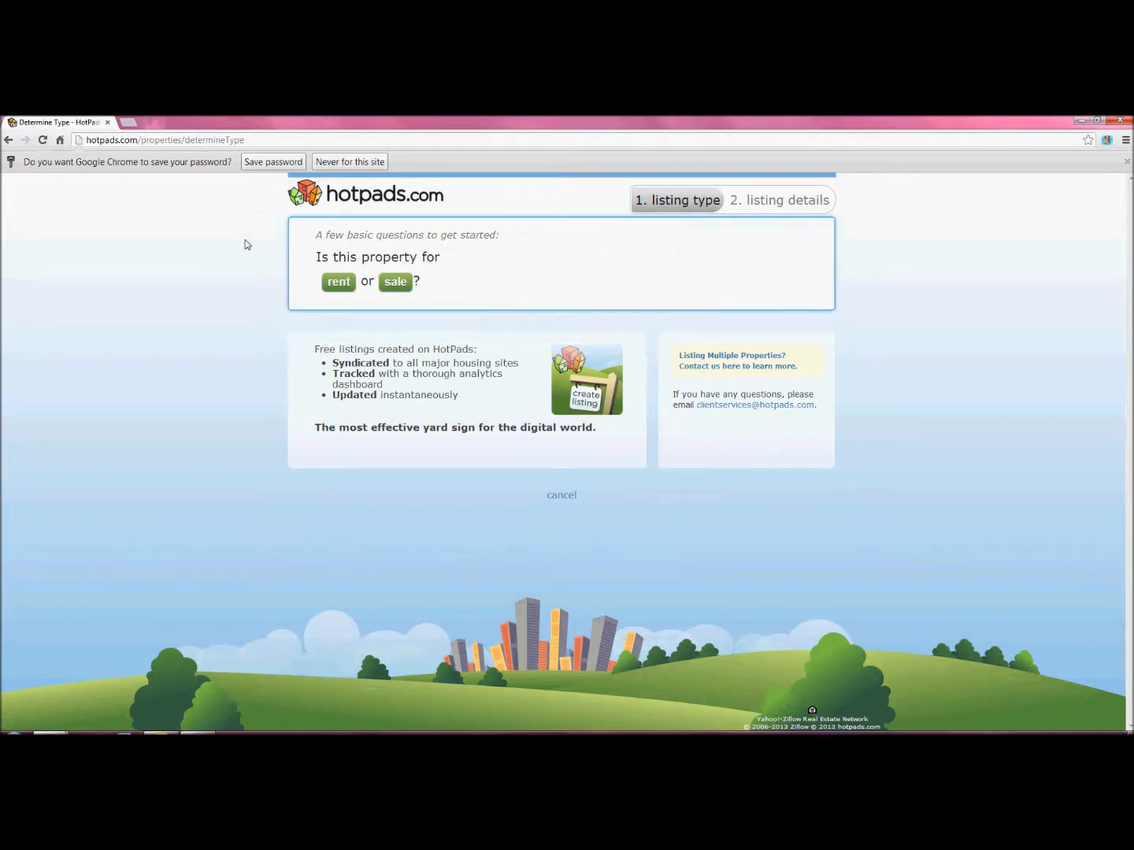
{"action": "mouse_move", "coordinate": [271, 263]}
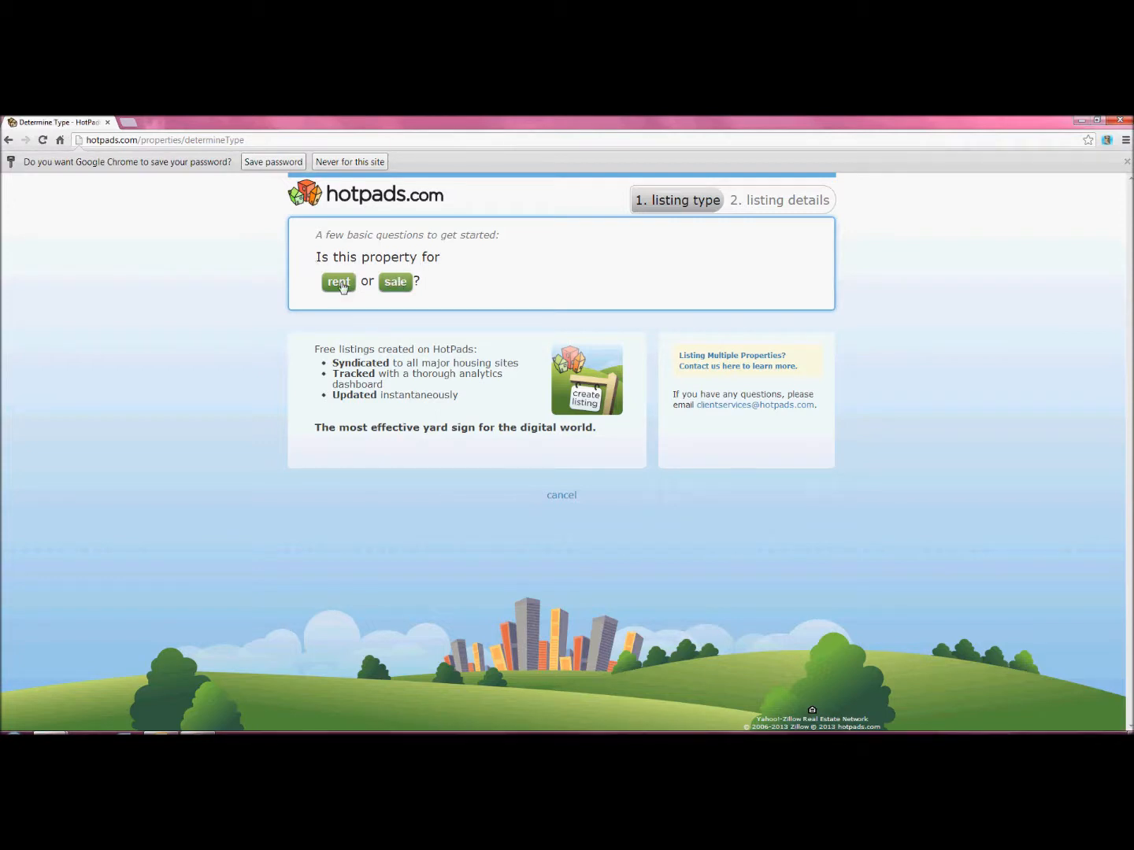
{"action": "left_click", "coordinate": [338, 282]}
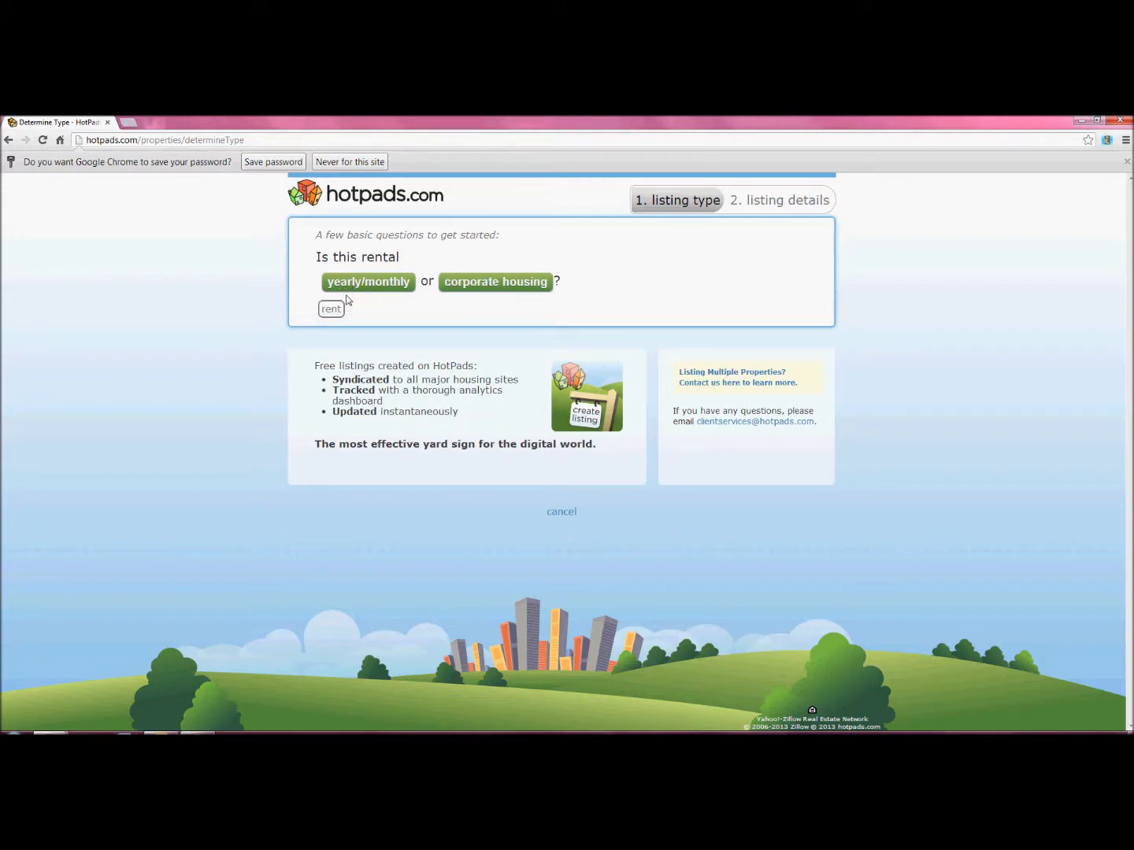
{"action": "mouse_move", "coordinate": [368, 282]}
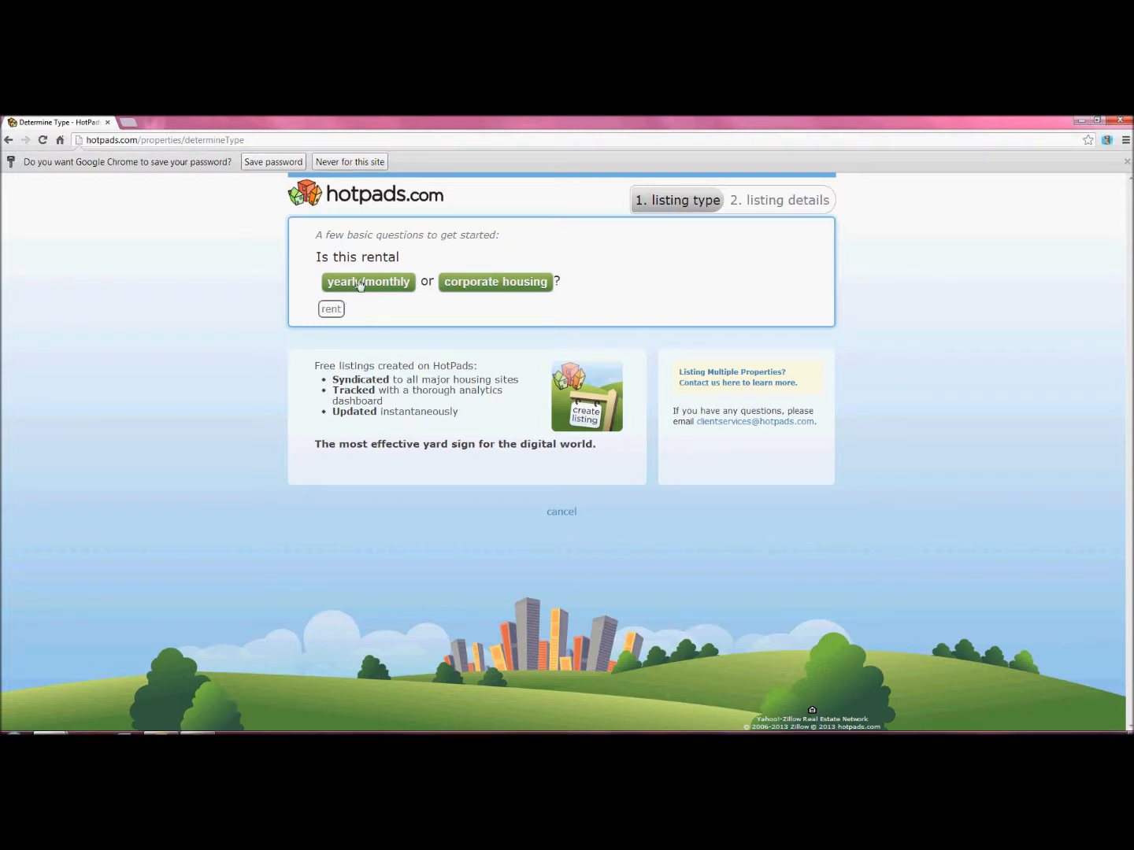
{"action": "left_click", "coordinate": [369, 282]}
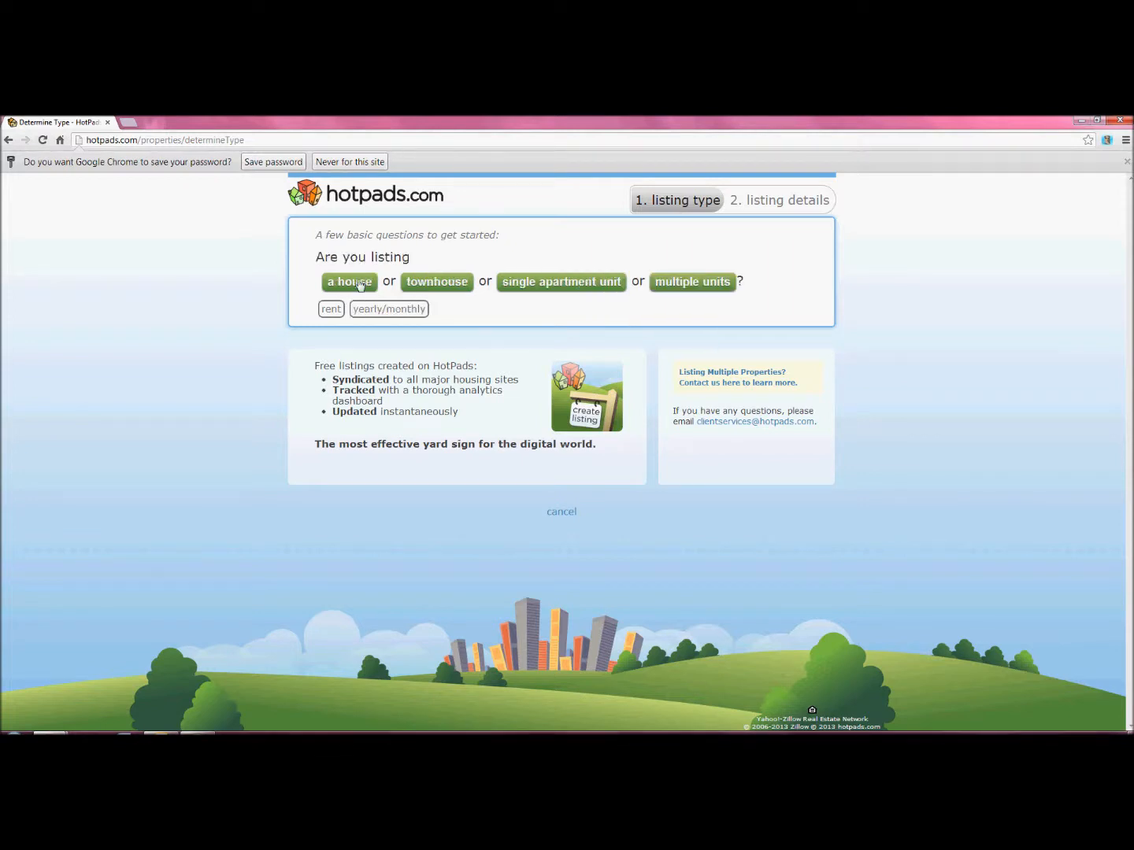
{"action": "mouse_move", "coordinate": [403, 251]}
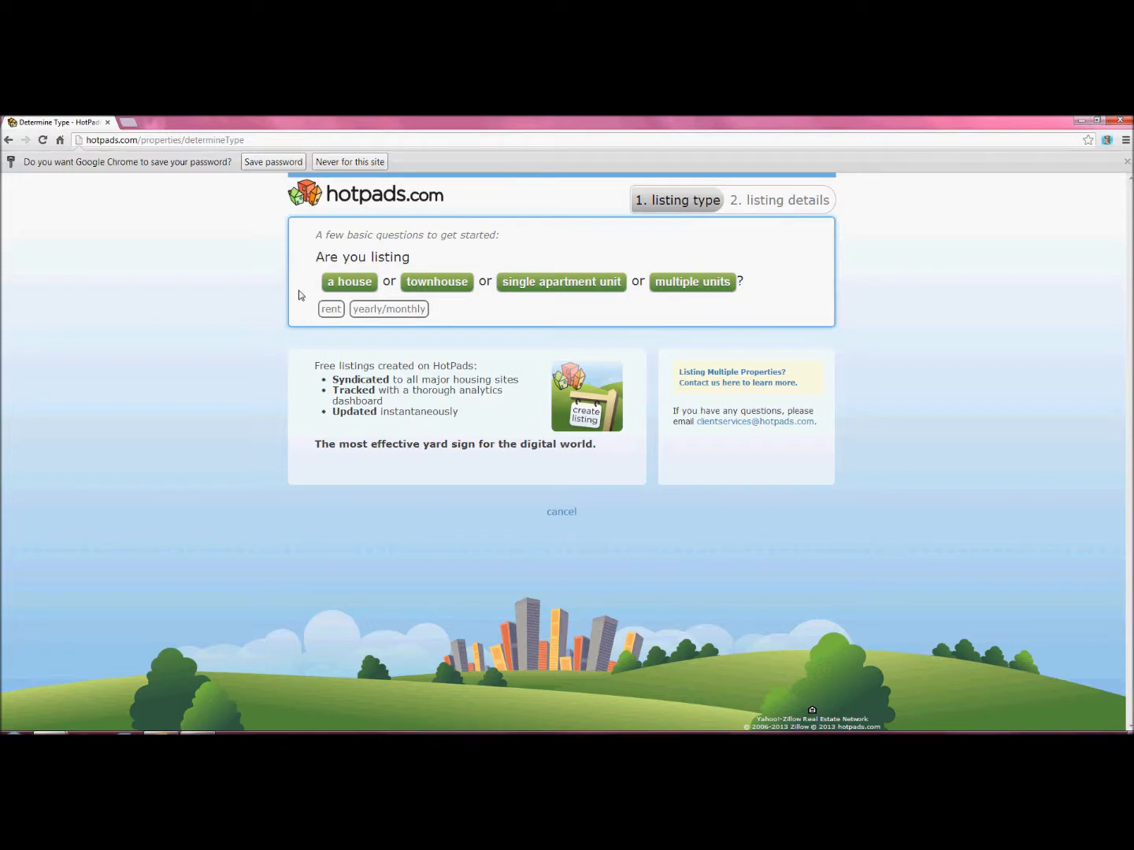
{"action": "left_click", "coordinate": [350, 282]}
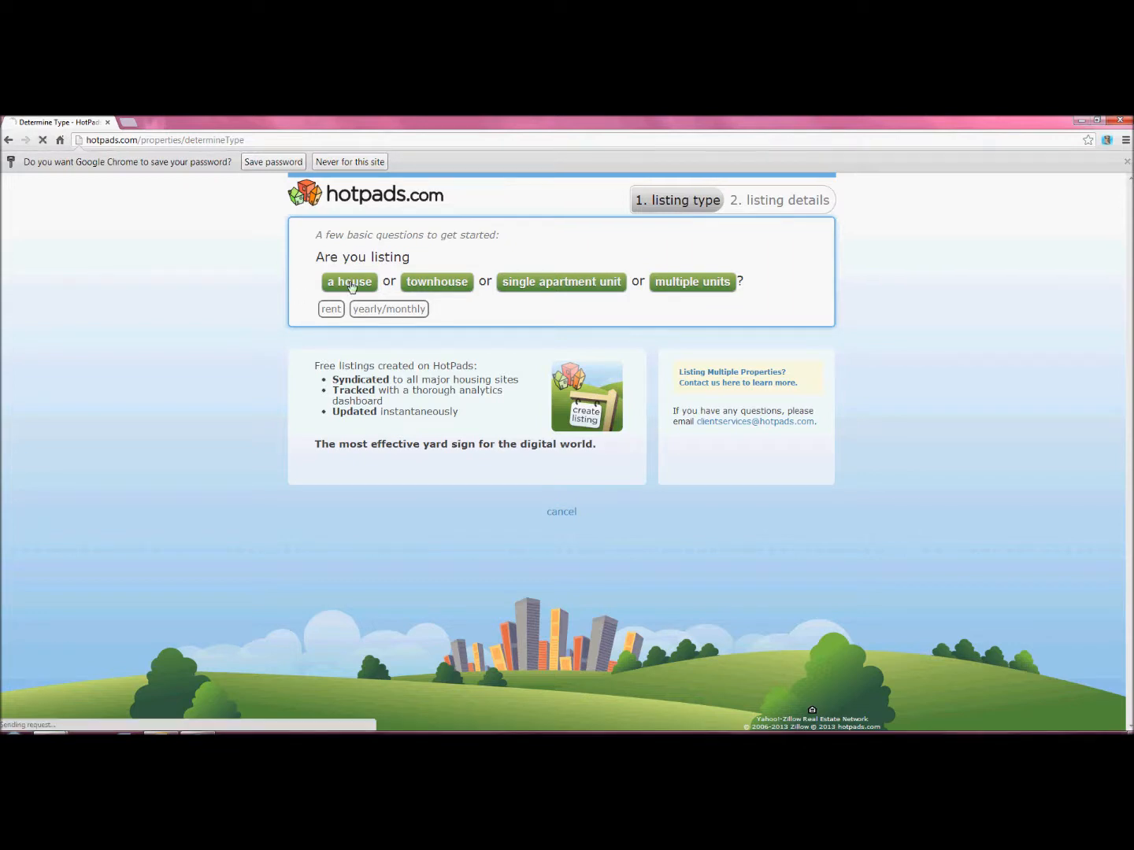
{"action": "left_click", "coordinate": [350, 280]}
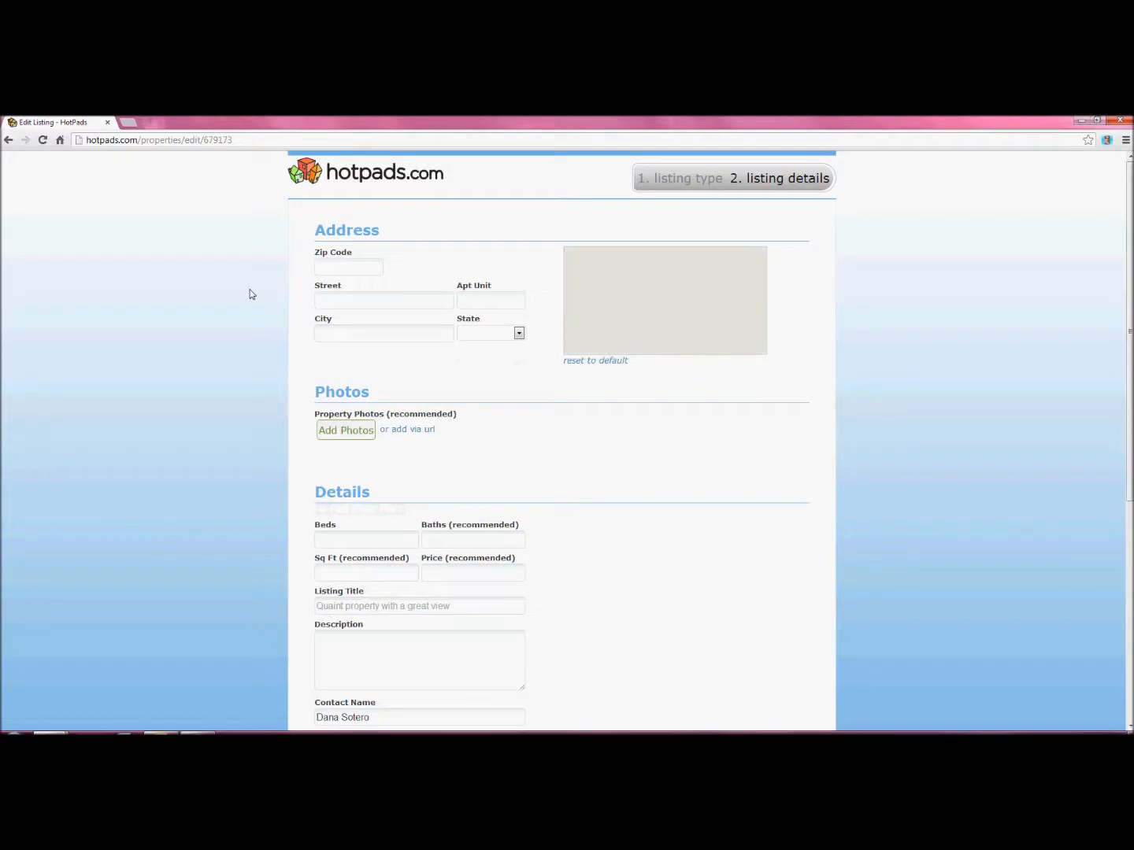
{"action": "left_click", "coordinate": [348, 267]}
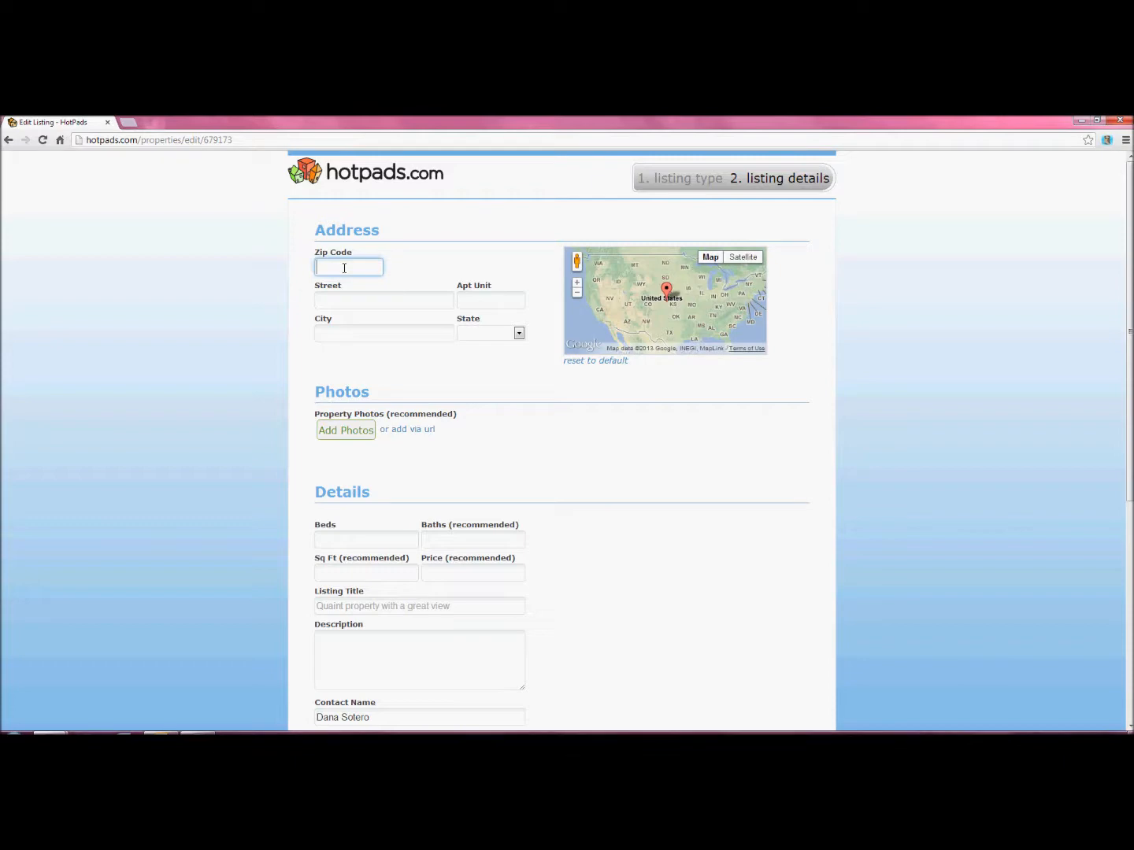
{"action": "scroll", "scroll_direction": "down", "scroll_amount": 3}
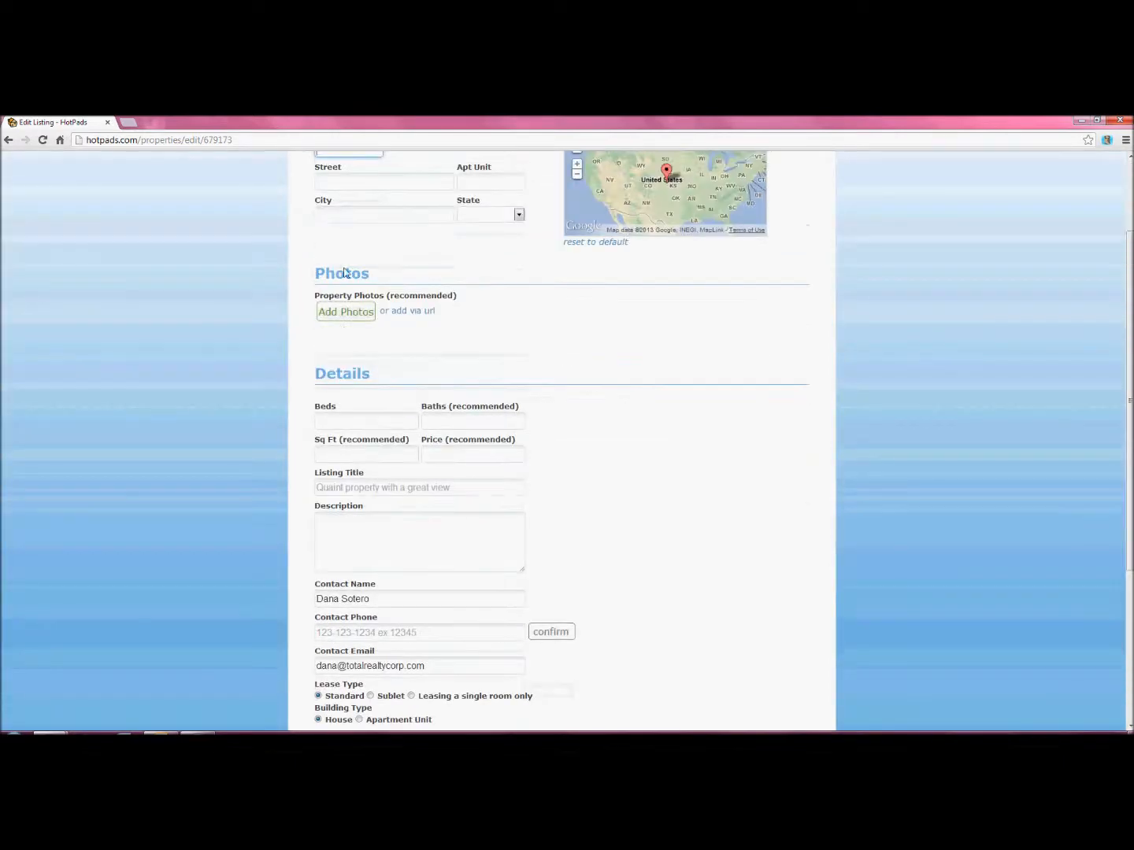
{"action": "type", "text": "3"}
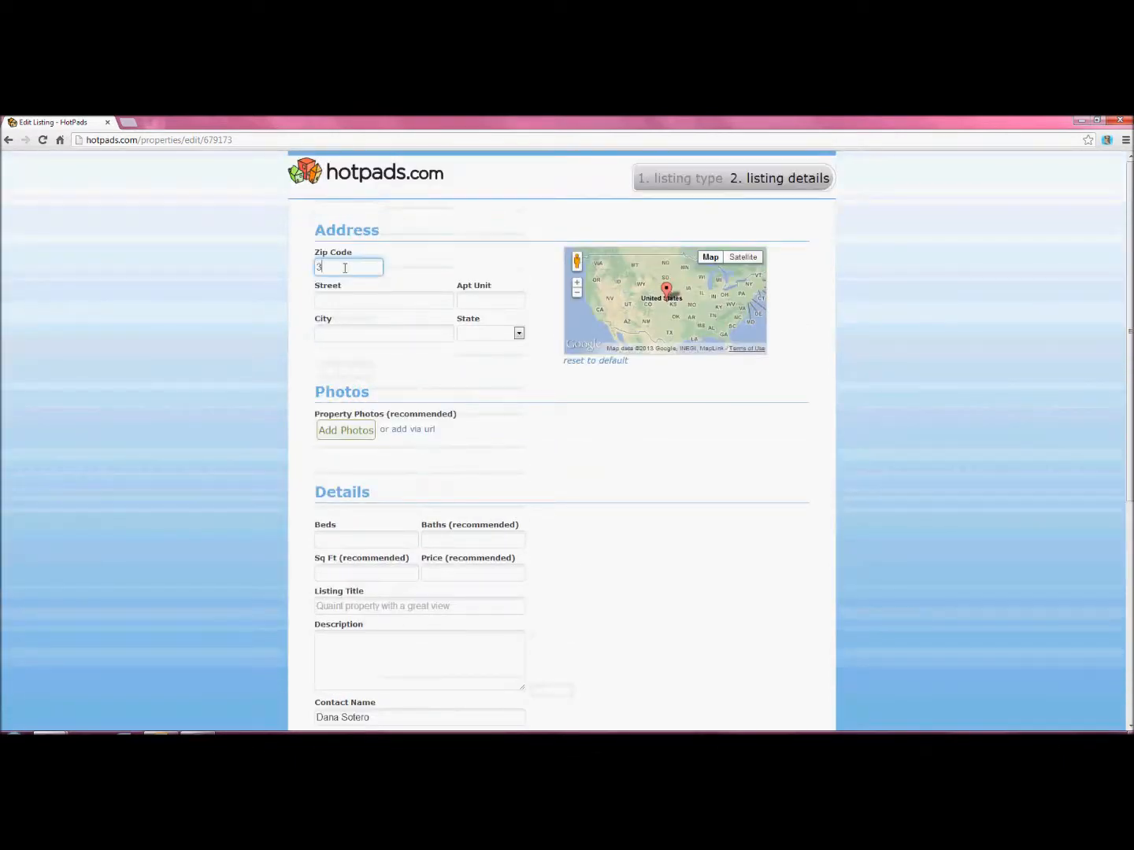
{"action": "type", "text": "2720"}
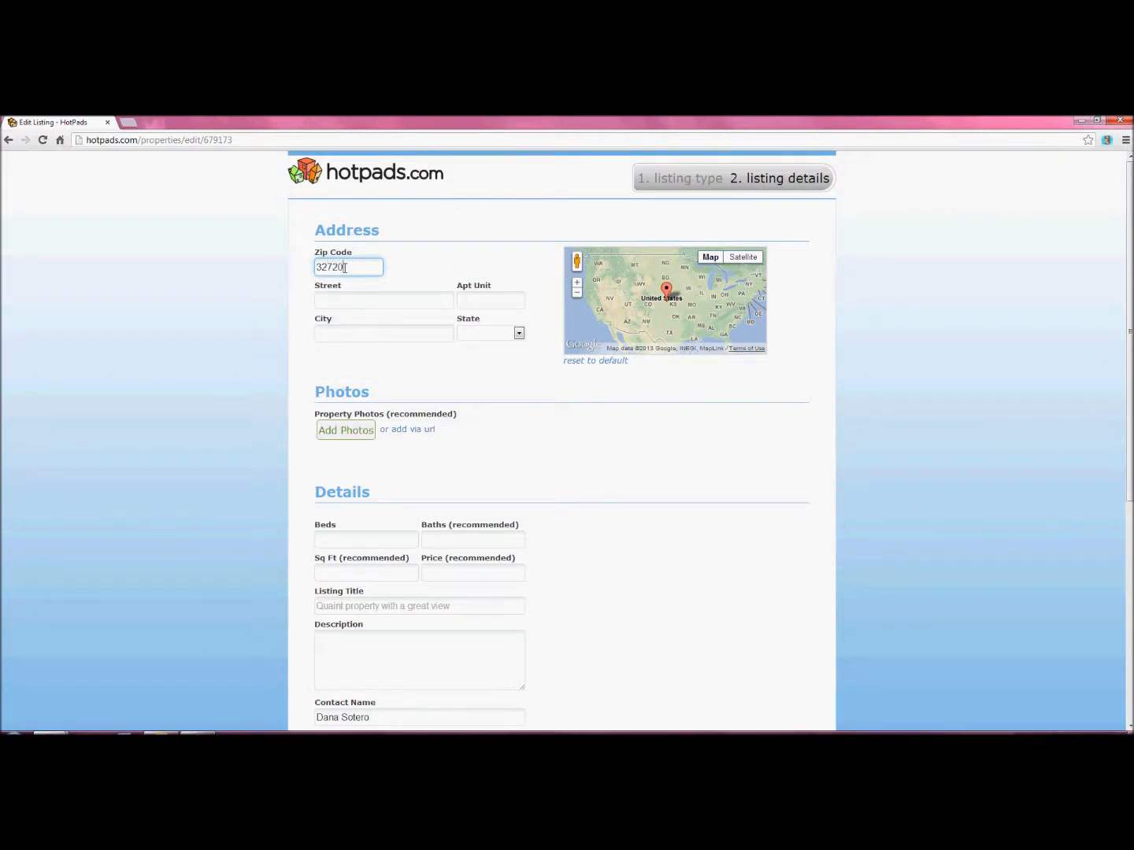
{"action": "type", "text": "8"}
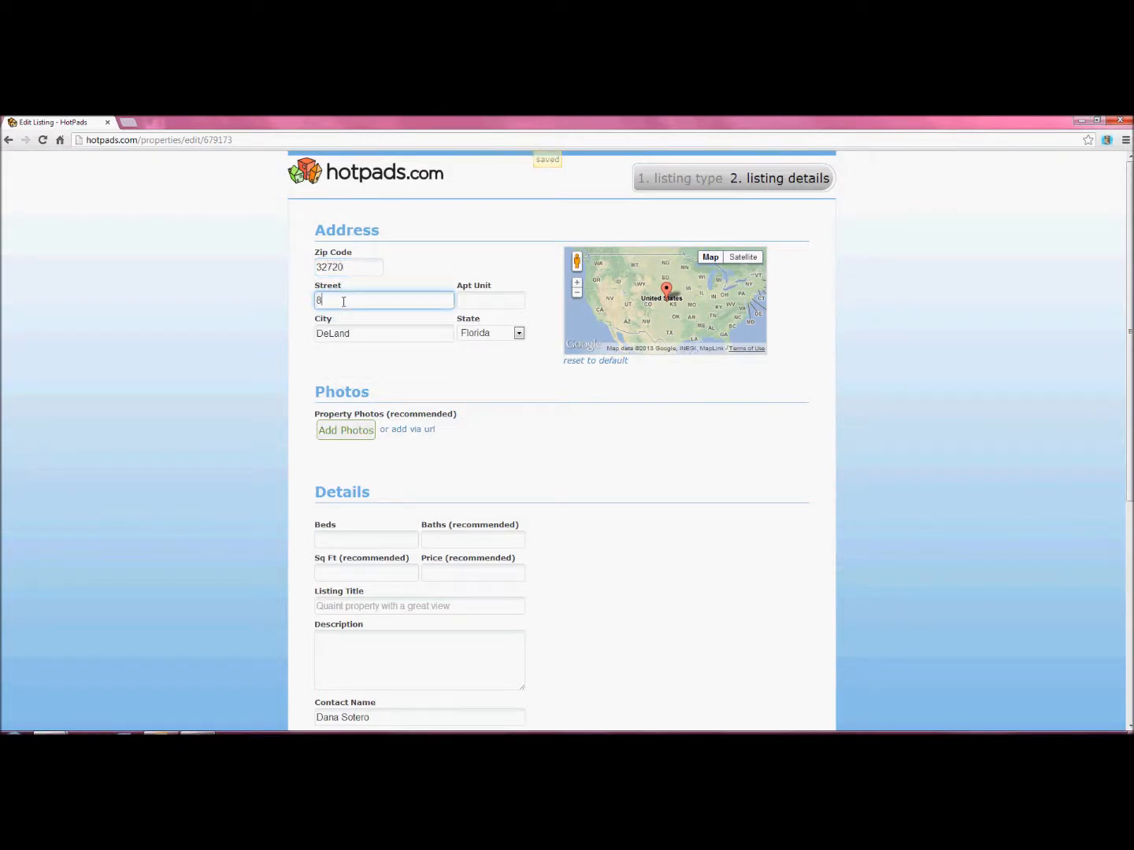
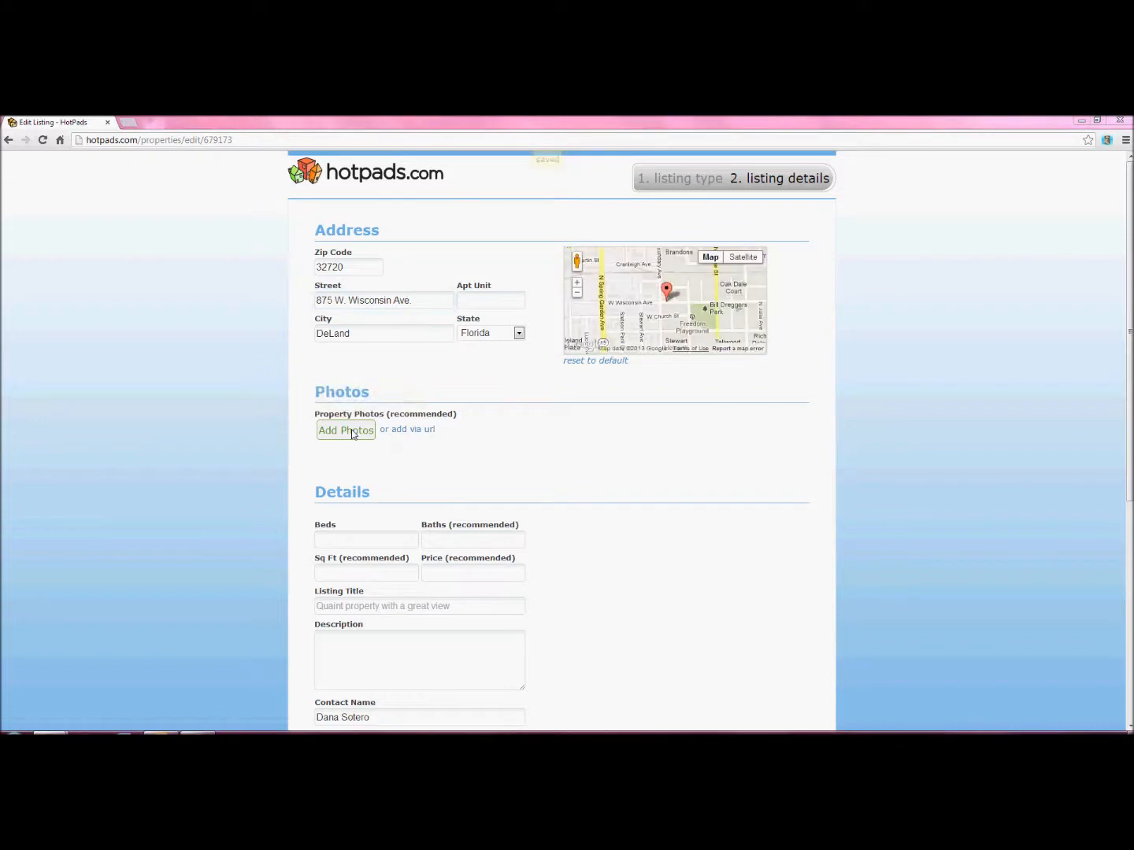
- Upload the house JPEG as the listing photo
{"action": "left_click", "coordinate": [347, 429]}
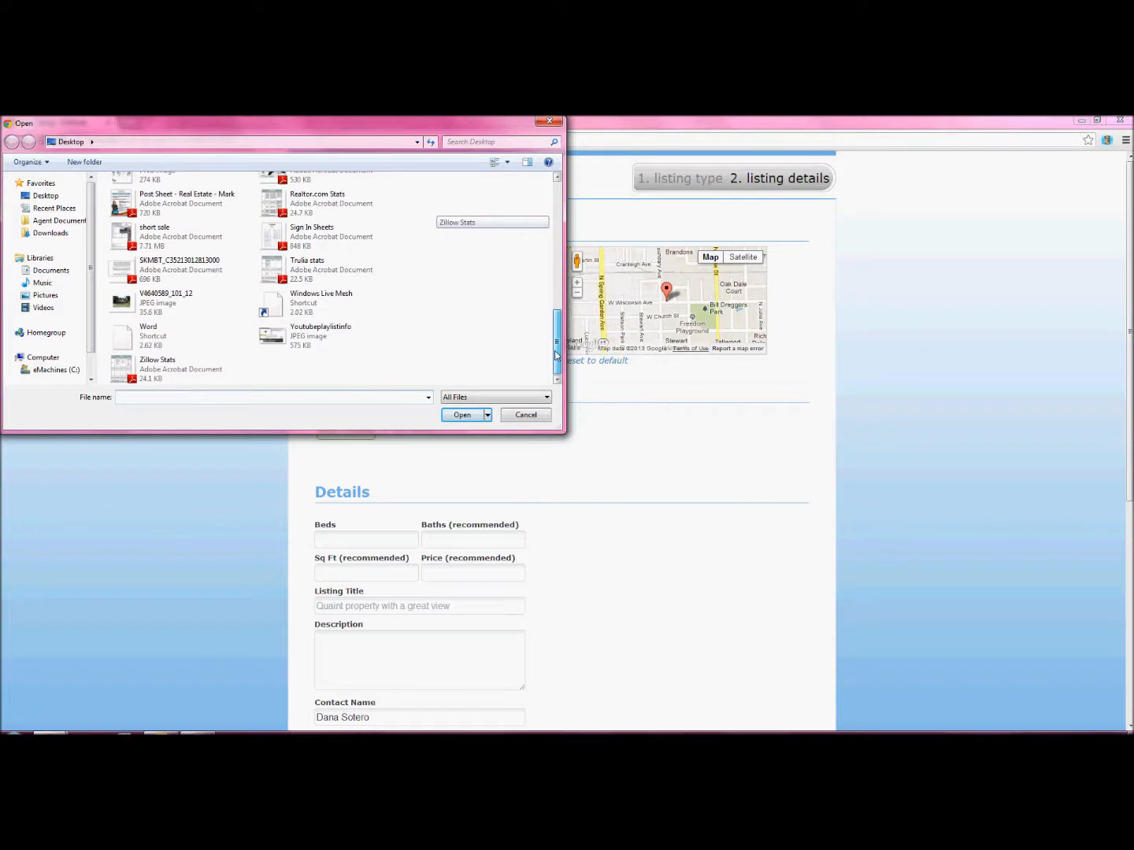
{"action": "left_click", "coordinate": [167, 303]}
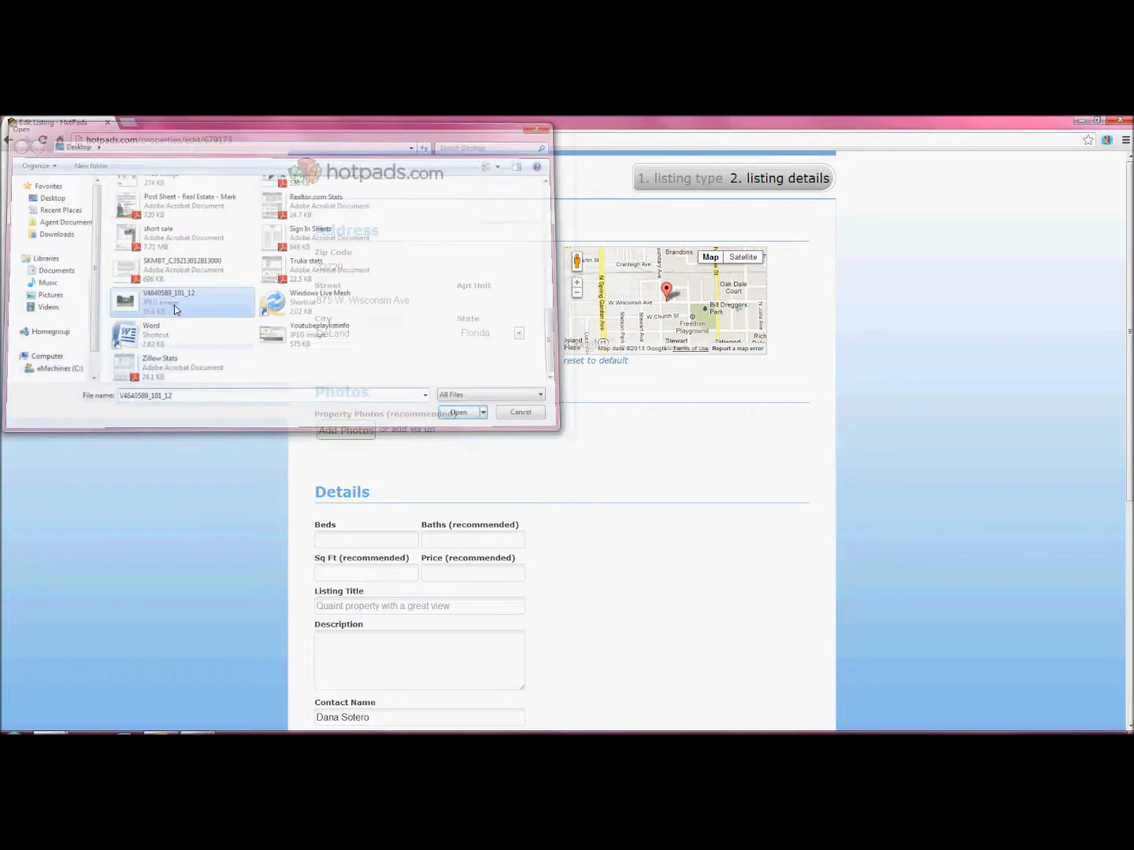
{"action": "left_click", "coordinate": [457, 413]}
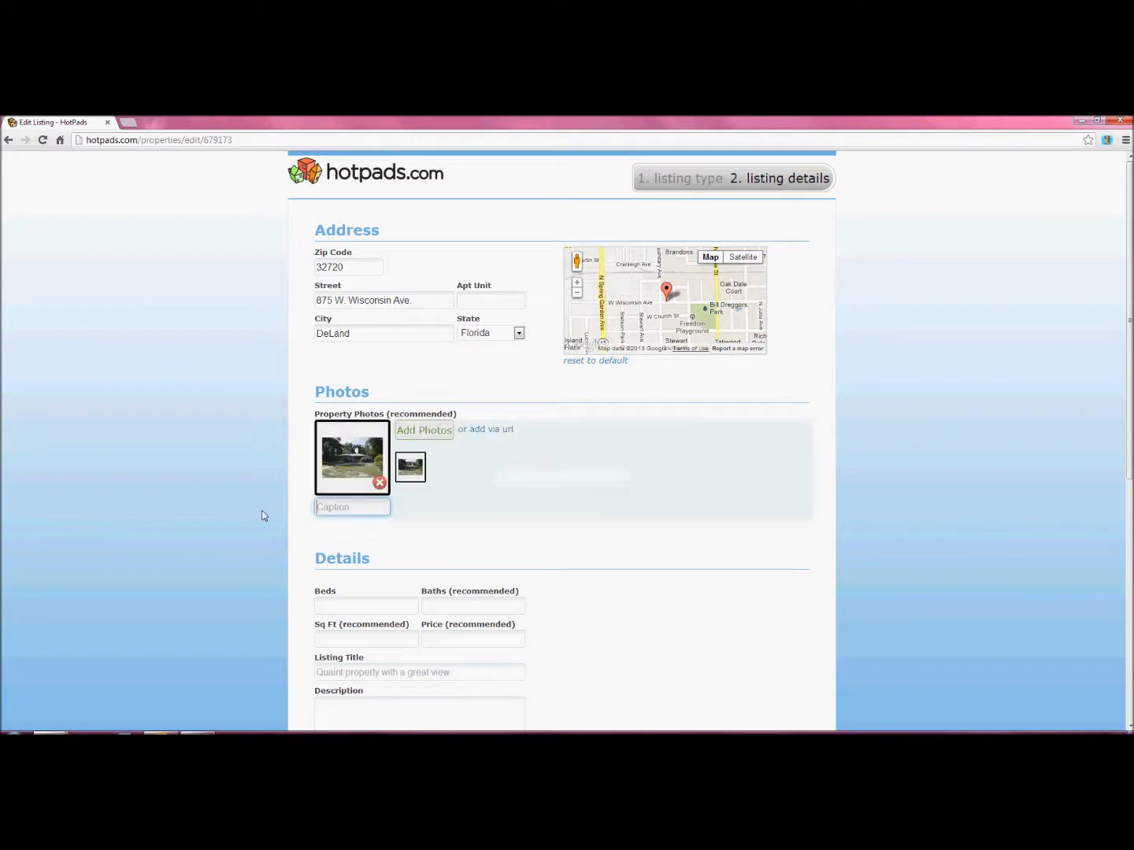
- Set 3 beds, 2 baths, 1245 sq ft and price 850.00
{"action": "scroll", "scroll_direction": "down", "scroll_amount": 3}
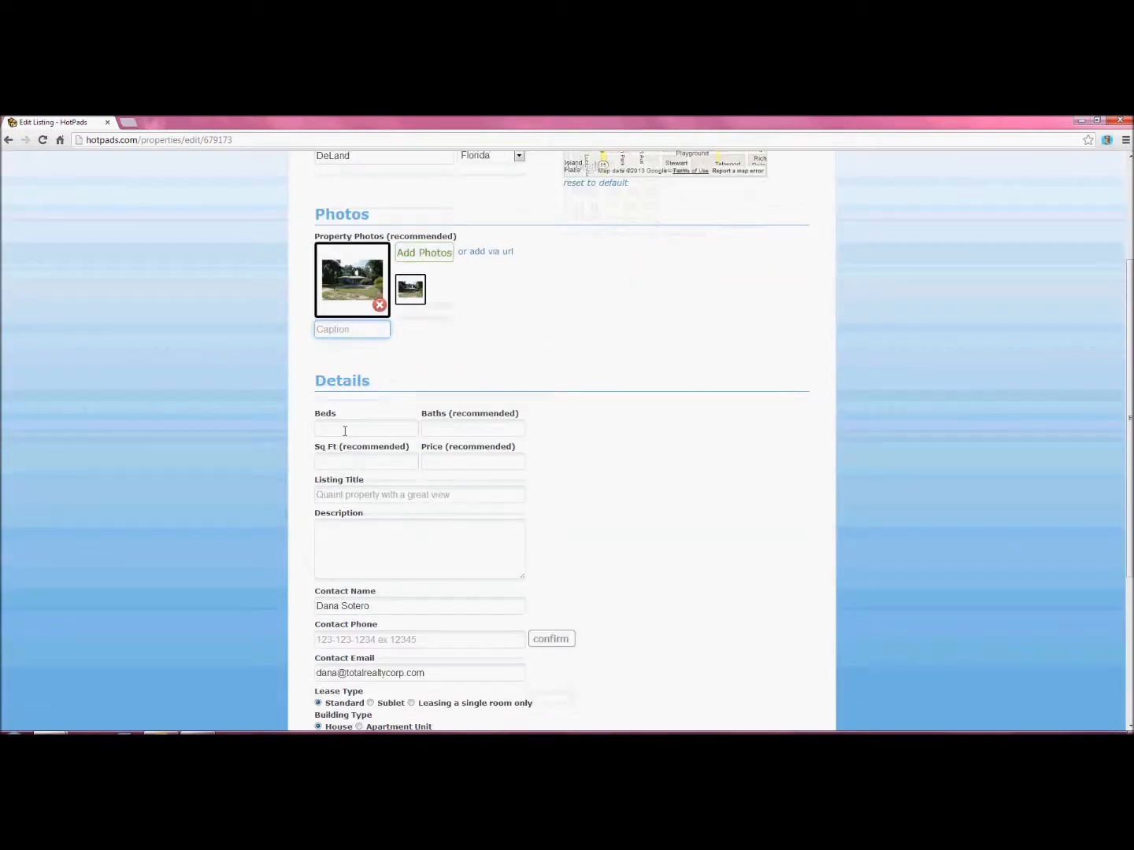
{"action": "type", "text": "3"}
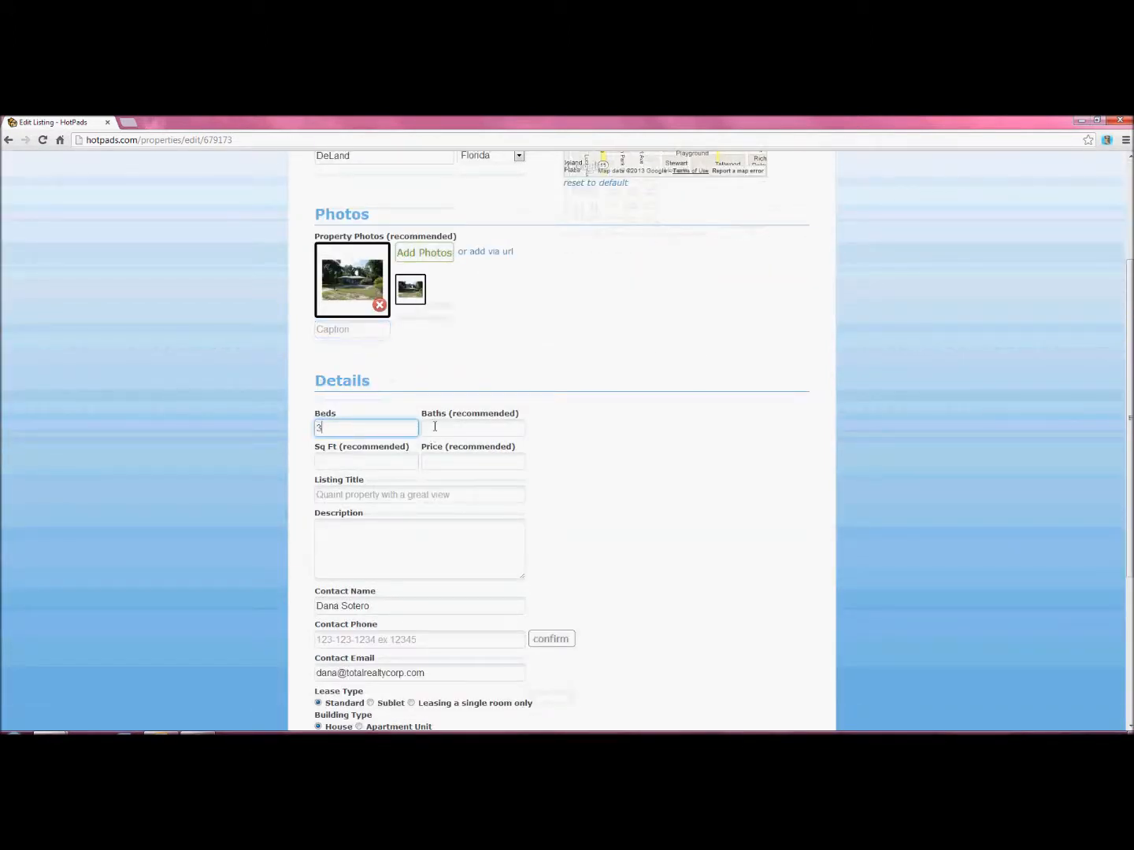
{"action": "type", "text": "2"}
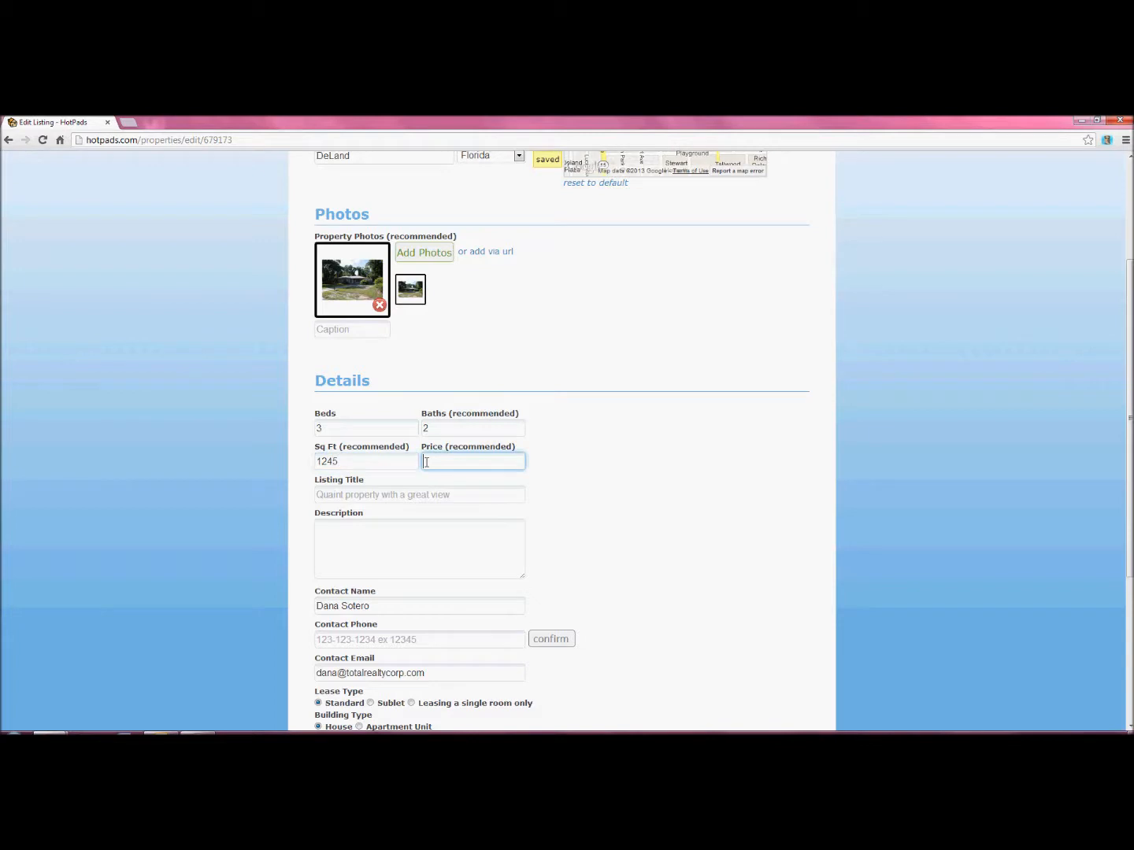
{"action": "type", "text": "850"}
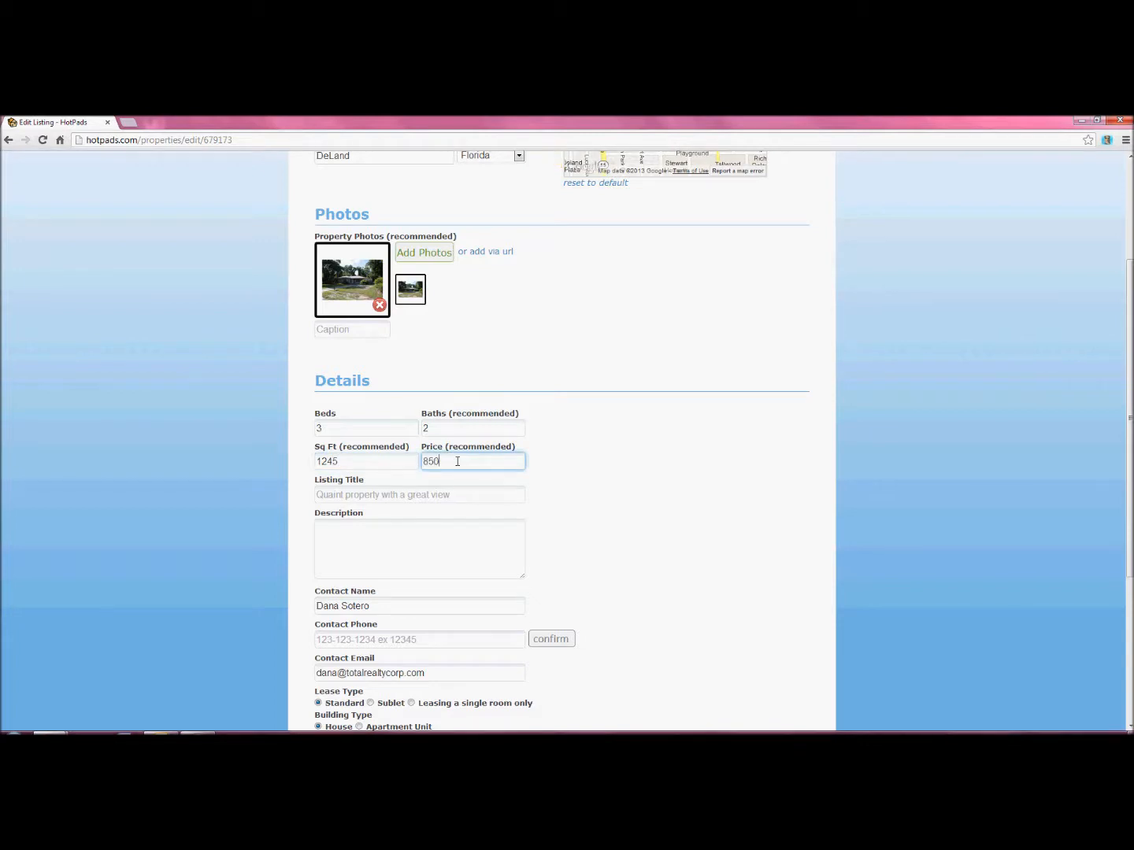
{"action": "type", "text": ".00"}
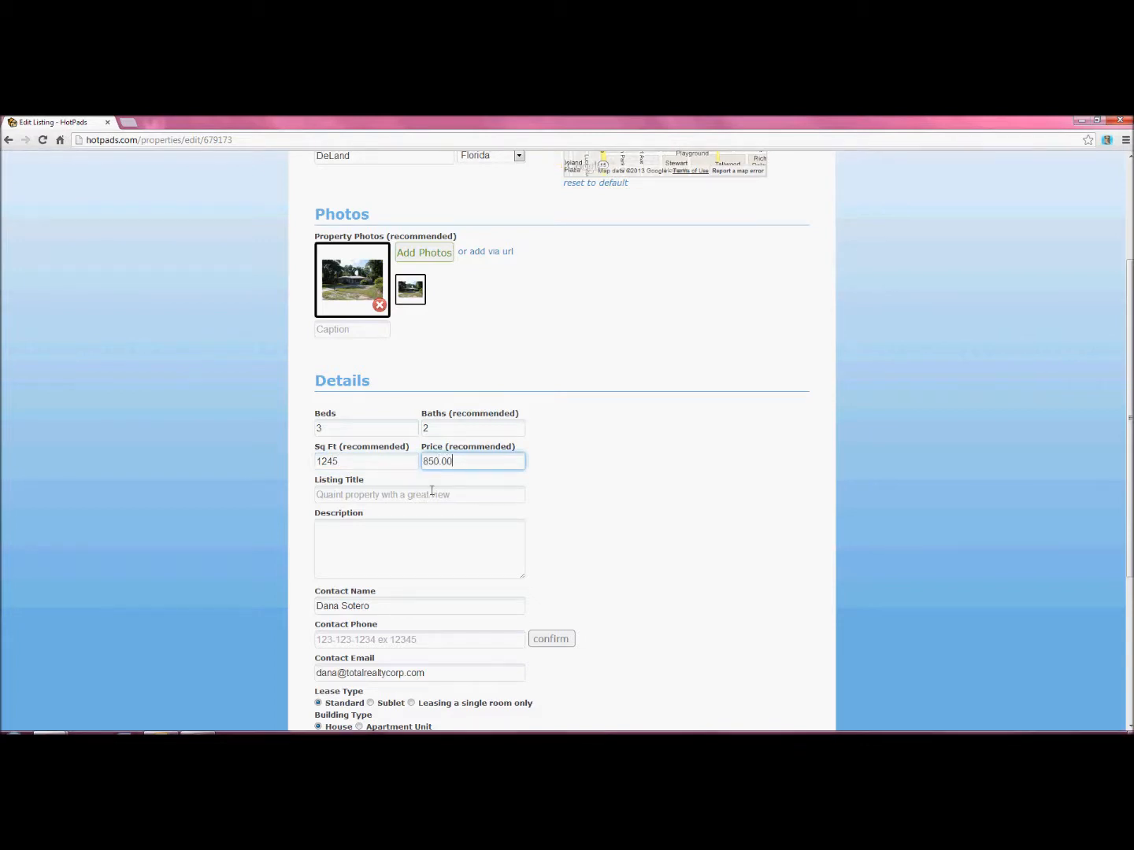
{"action": "left_click", "coordinate": [419, 494]}
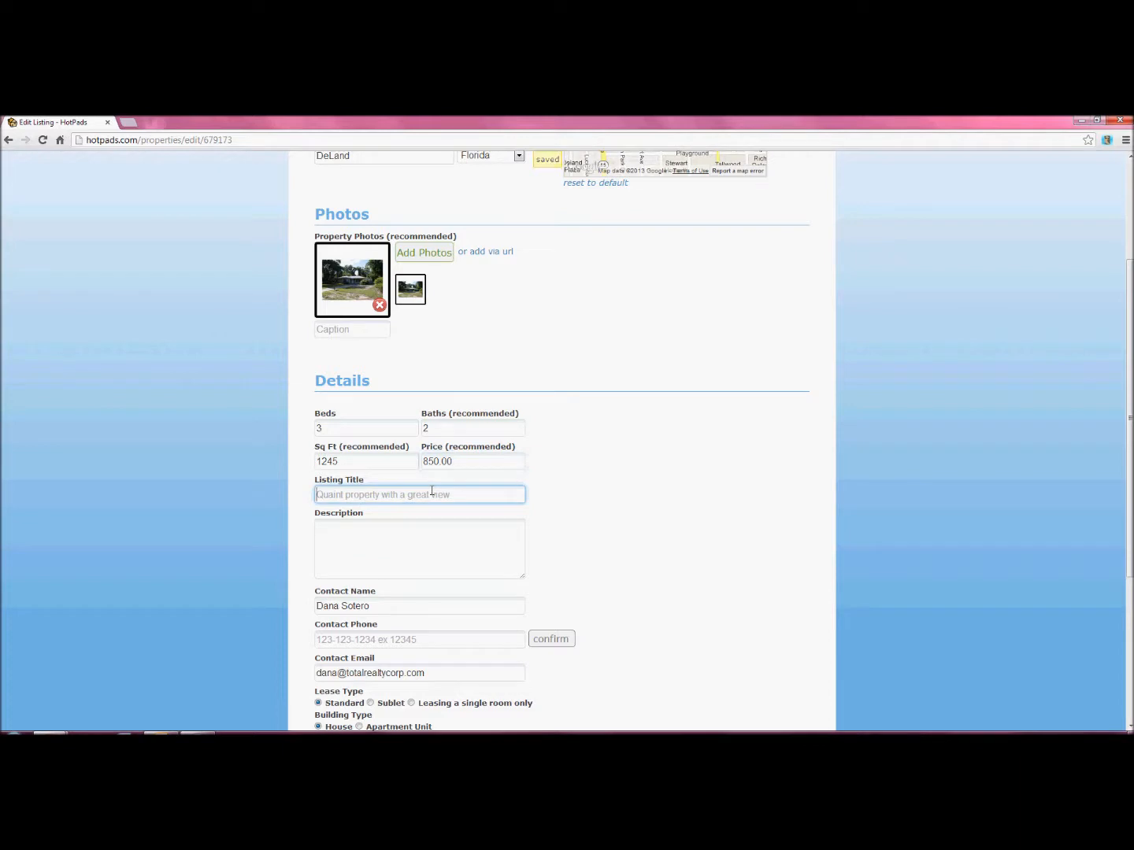
{"action": "type", "text": "Excellent Location!"}
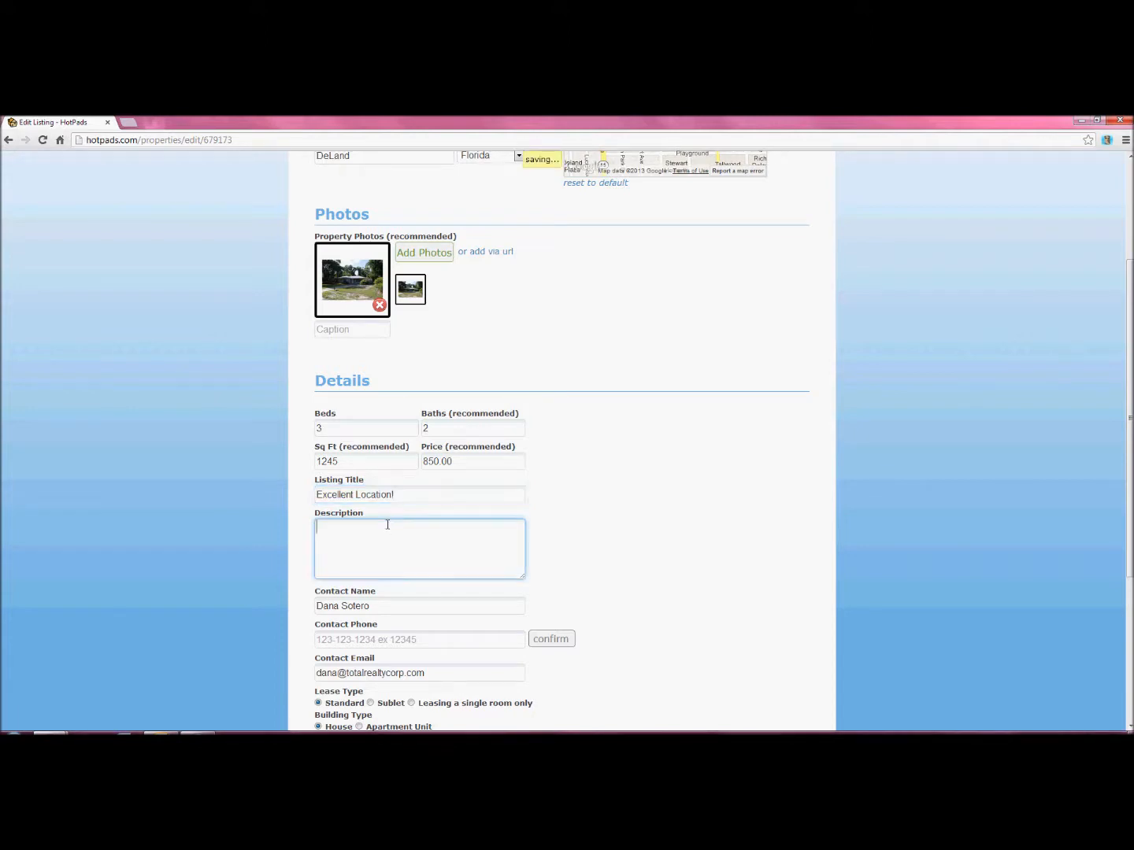
{"action": "type", "text": "Enter your property de"}
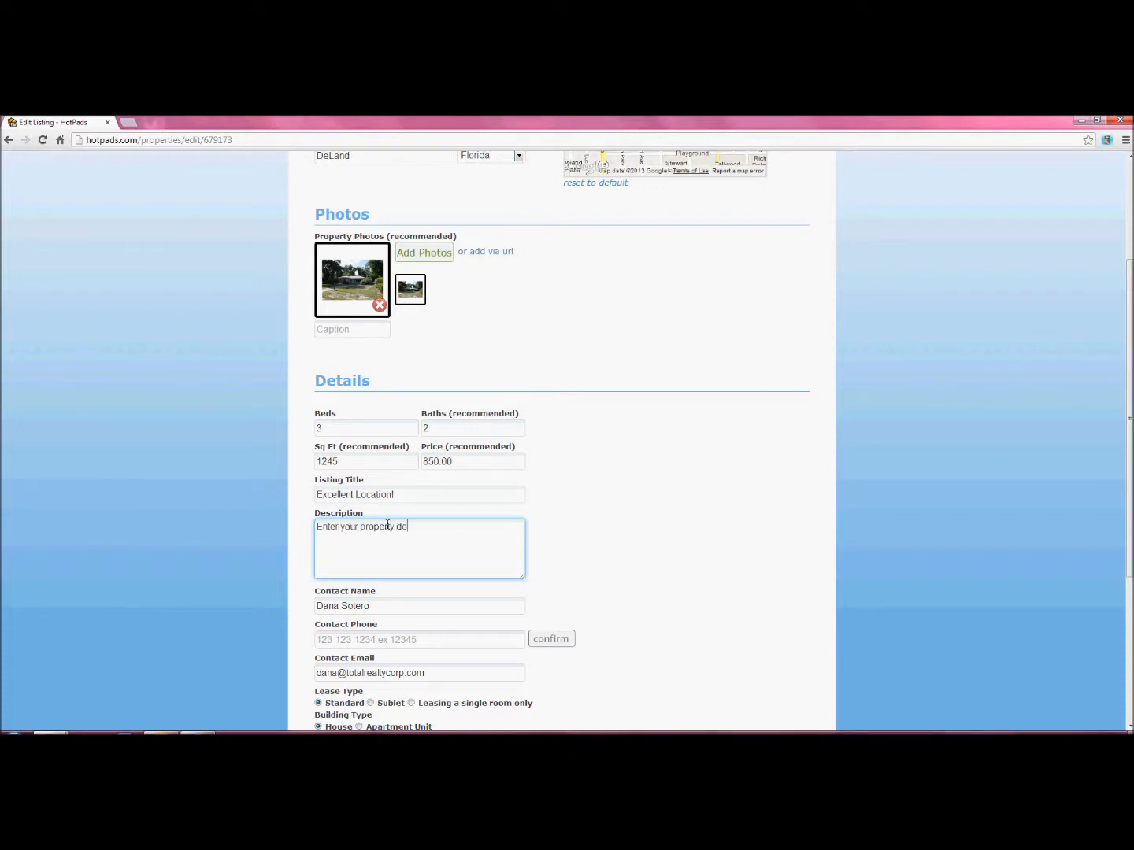
{"action": "type", "text": "scription here."}
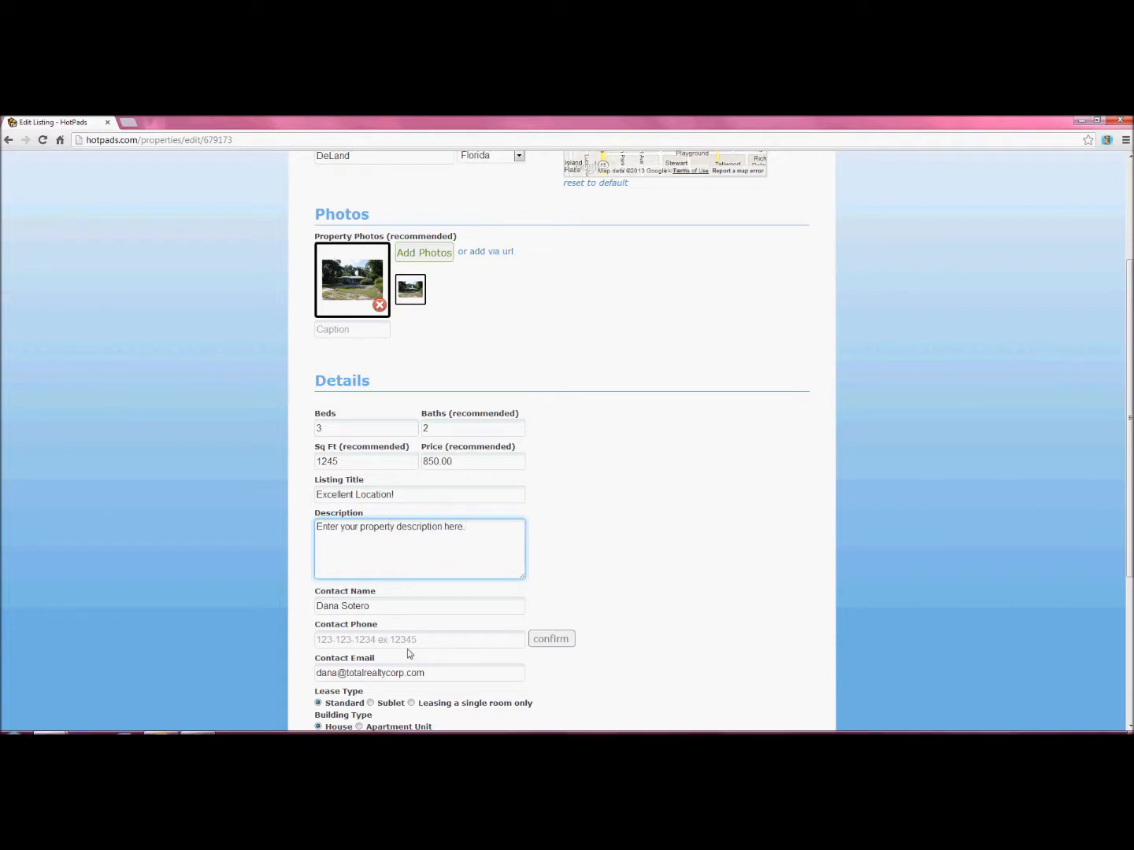
{"action": "left_click", "coordinate": [418, 639]}
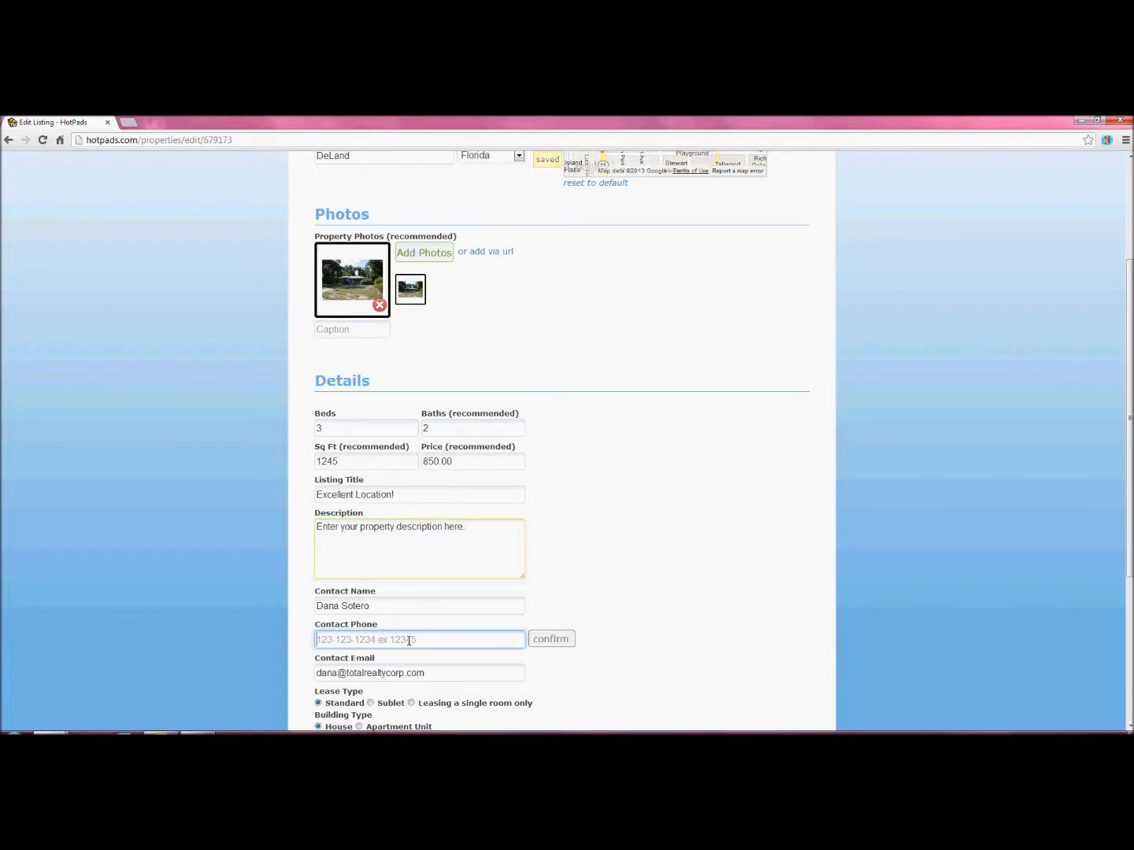
{"action": "type", "text": "123-456-5678"}
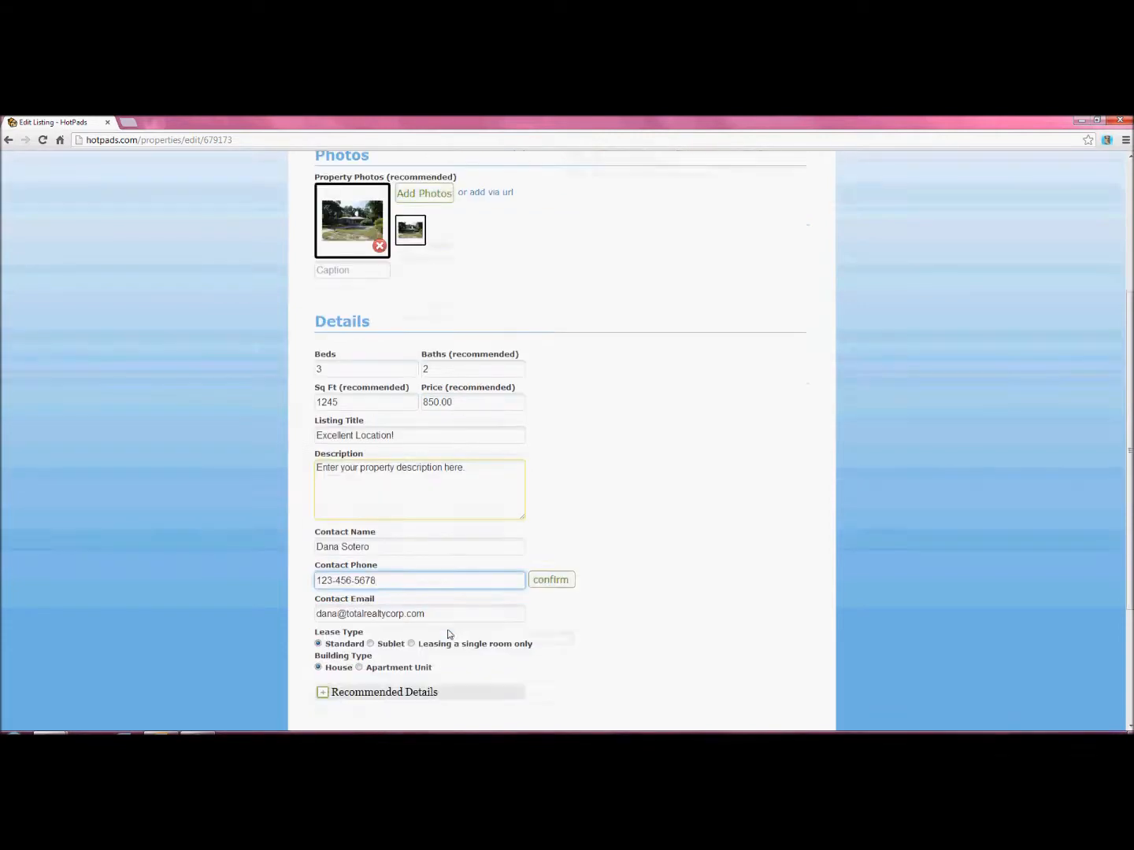
{"action": "scroll", "scroll_direction": "down", "scroll_amount": 3}
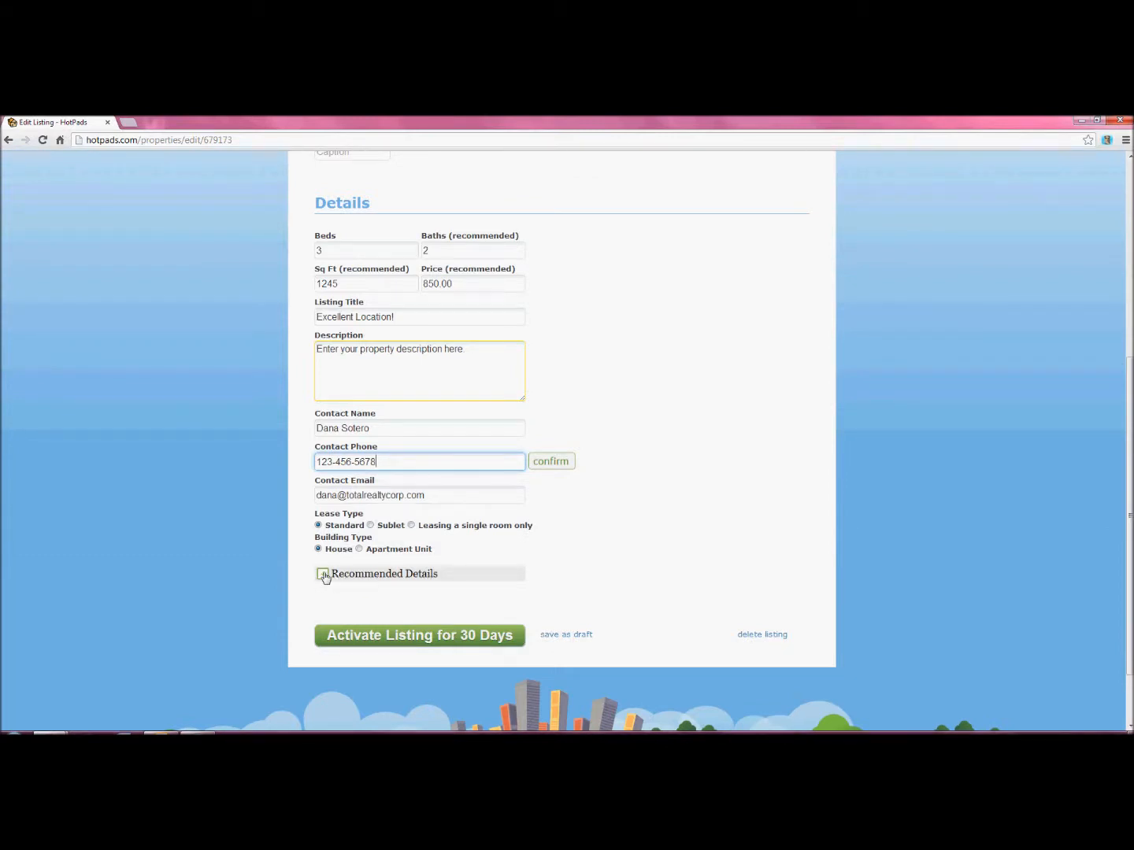
- Enable Recommended Details to expand lease terms, amenities and address options
{"action": "left_click", "coordinate": [323, 573]}
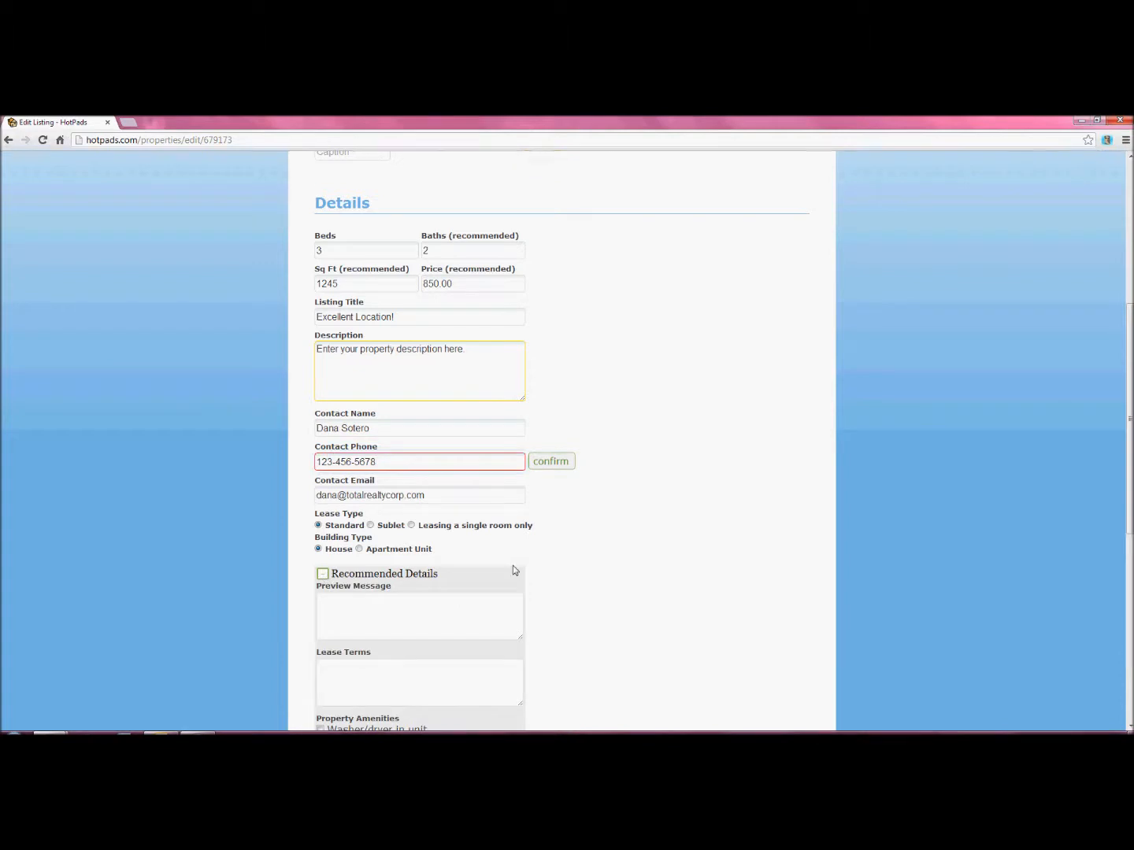
{"action": "scroll", "scroll_direction": "down", "scroll_amount": 3}
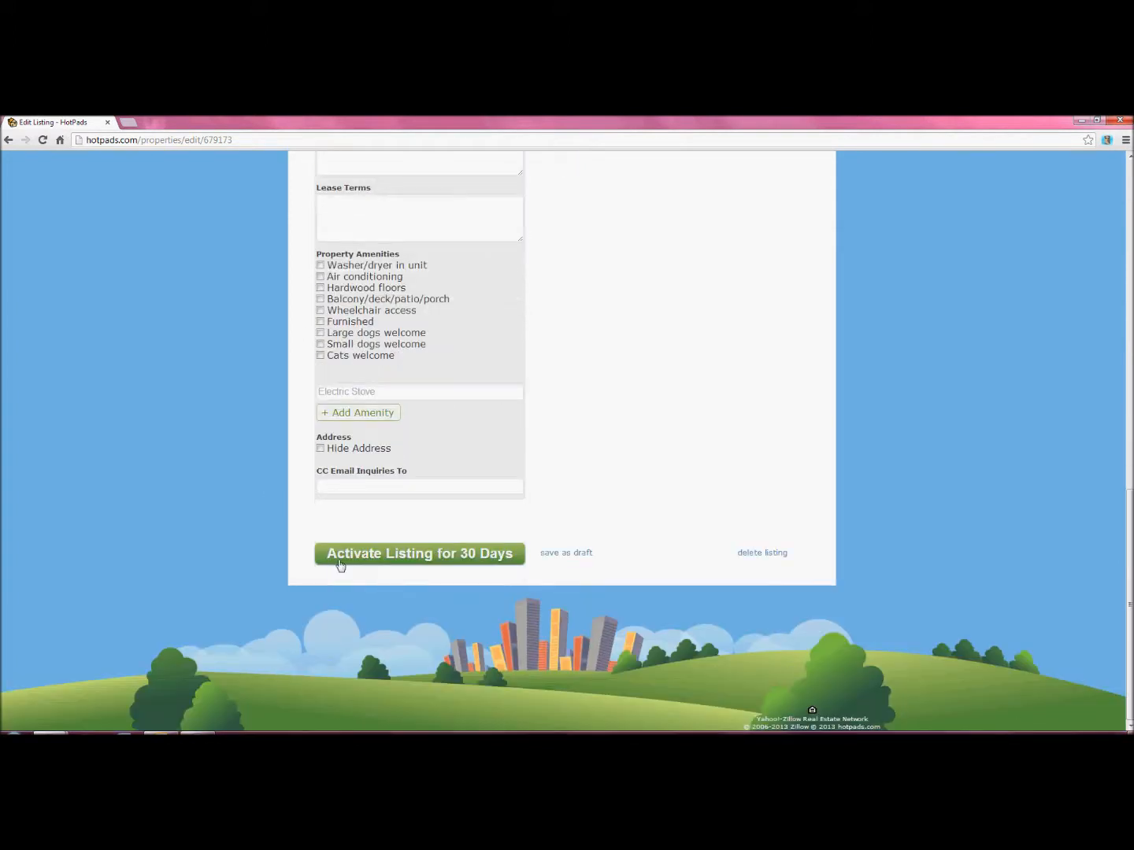
{"action": "mouse_move", "coordinate": [424, 564]}
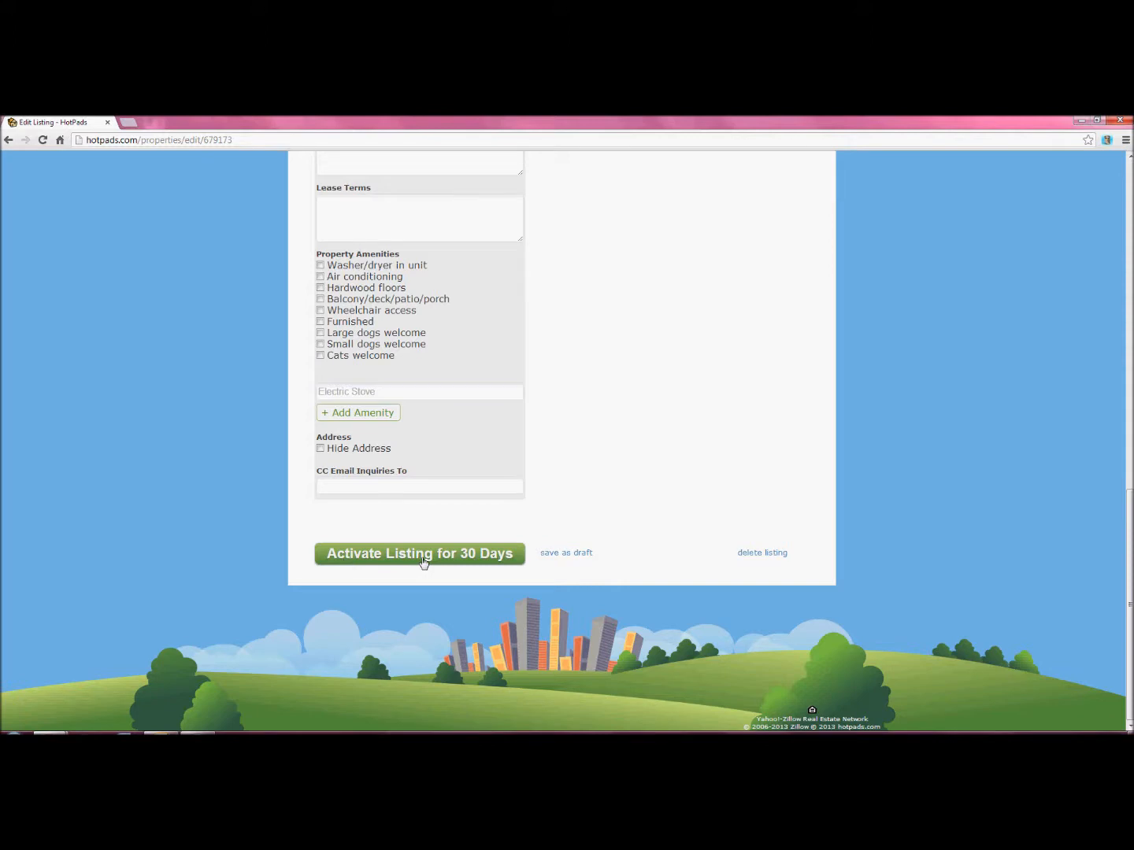
{"action": "mouse_move", "coordinate": [548, 557]}
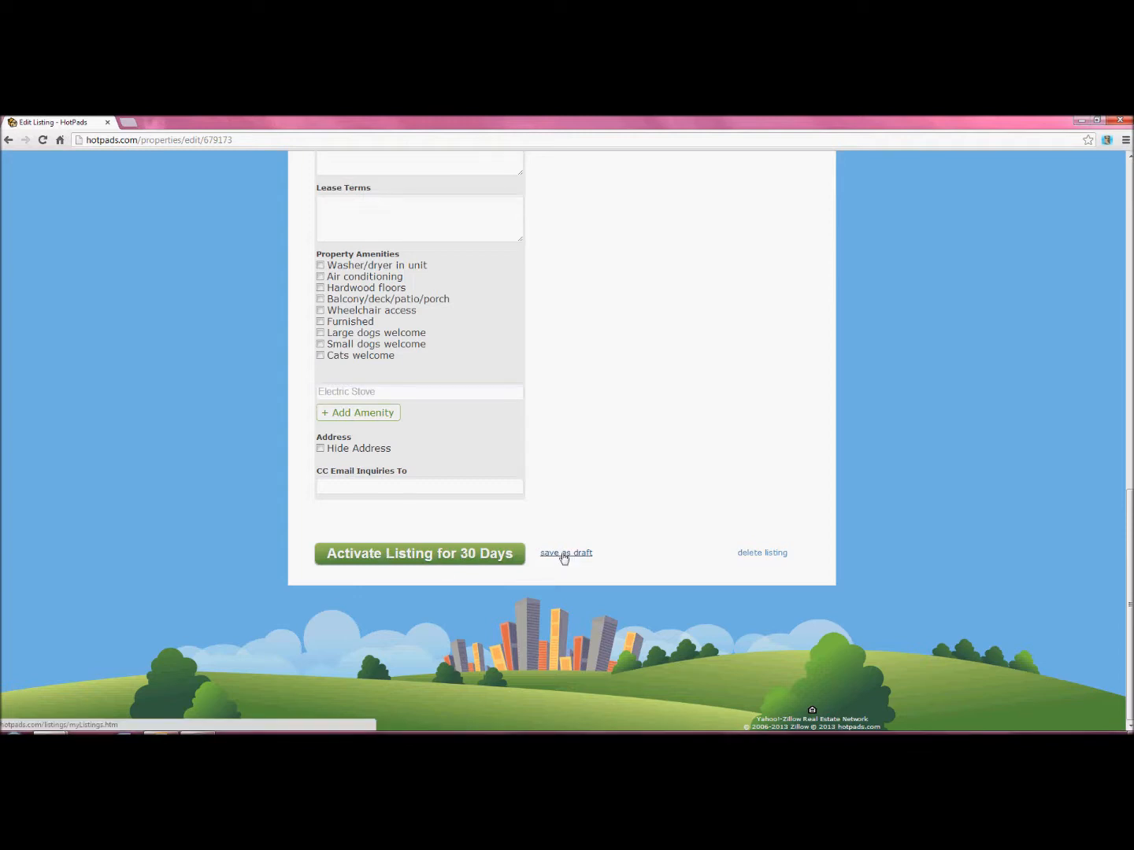
- Save as draft so 'Excellent Location!' appears inactive in My Listings
{"action": "left_click", "coordinate": [566, 553]}
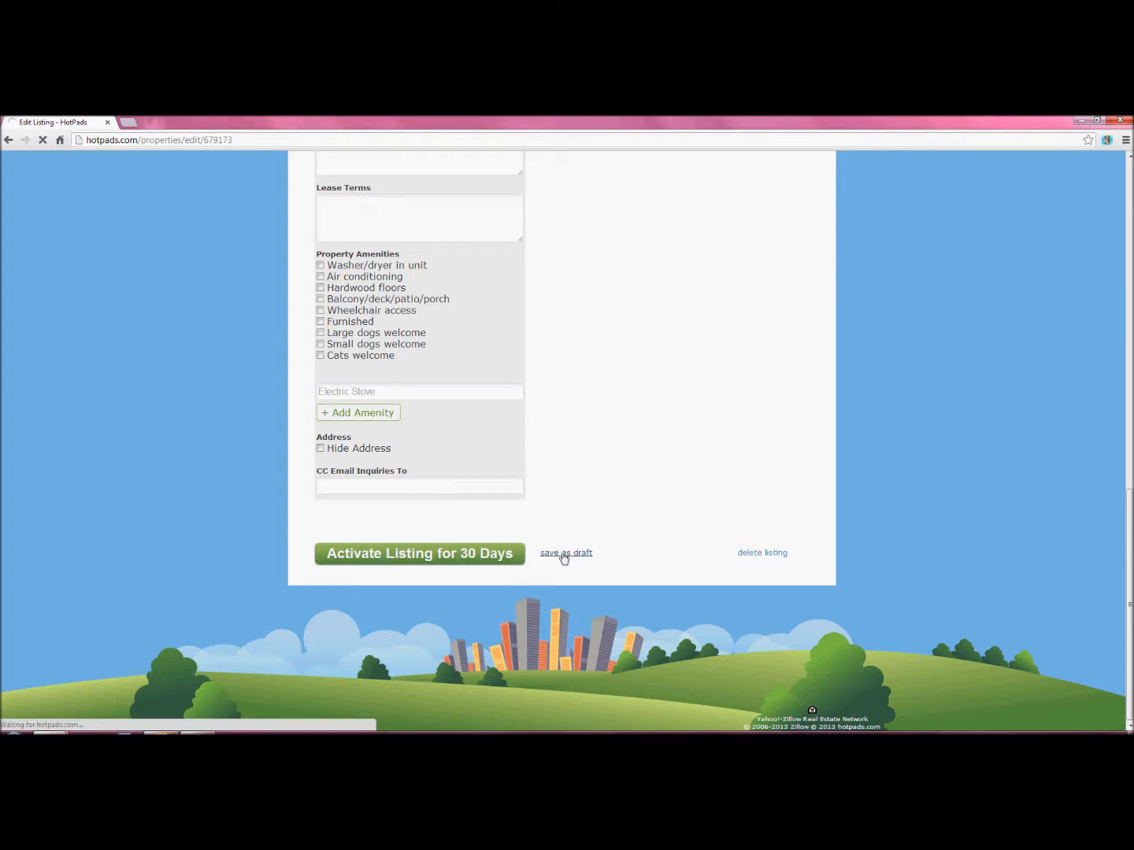
{"action": "left_click", "coordinate": [565, 553]}
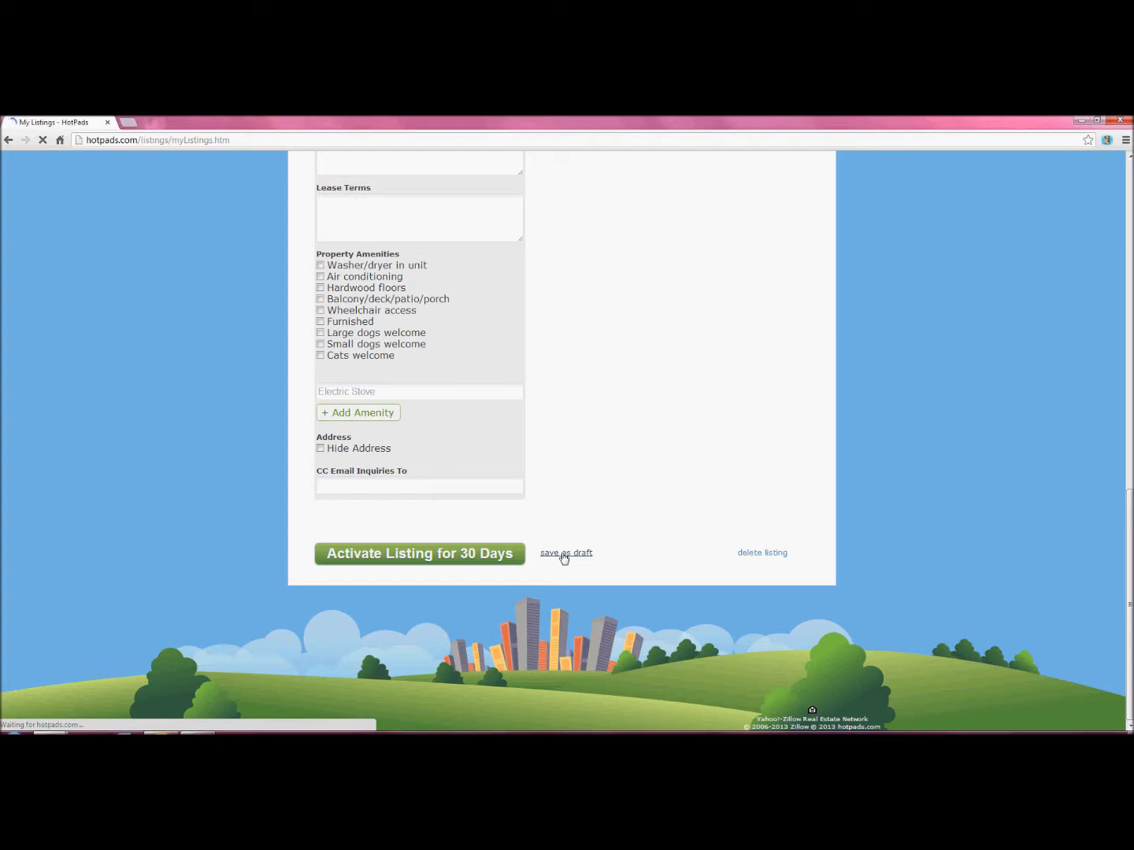
{"action": "left_click", "coordinate": [565, 553]}
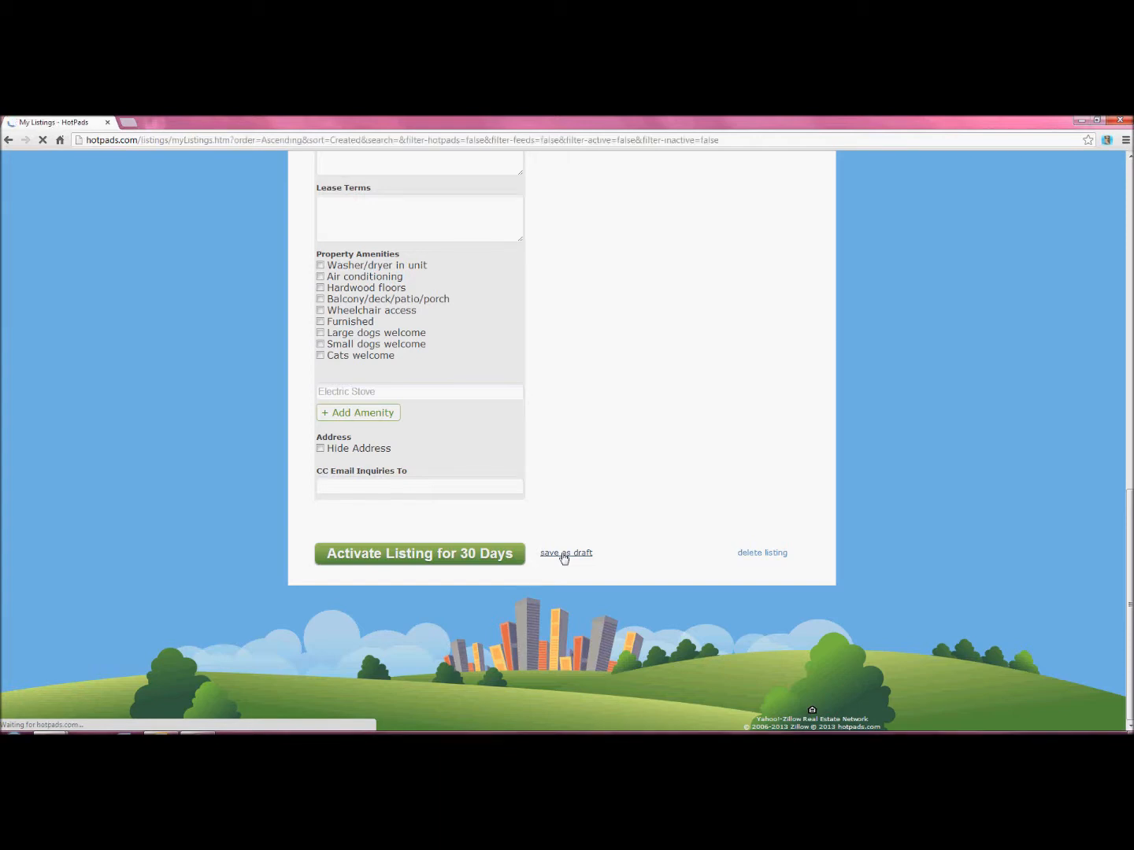
{"action": "left_click", "coordinate": [565, 551]}
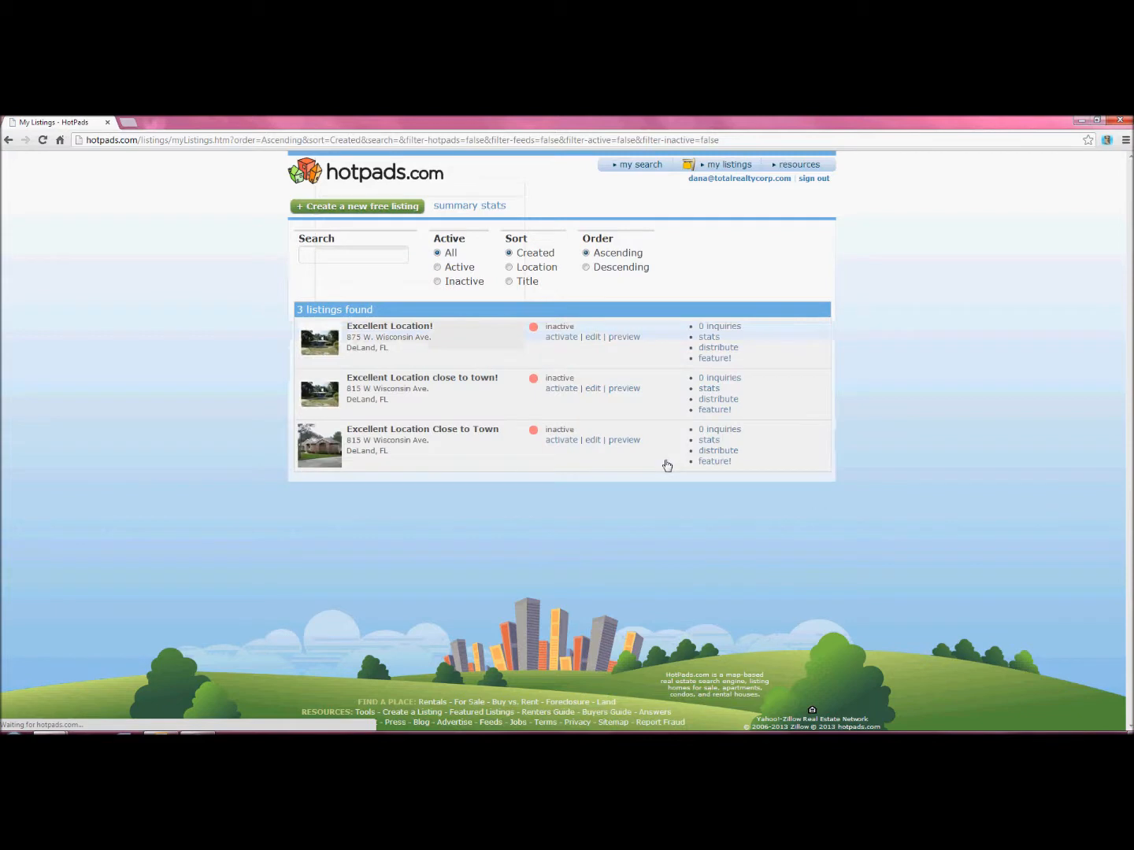